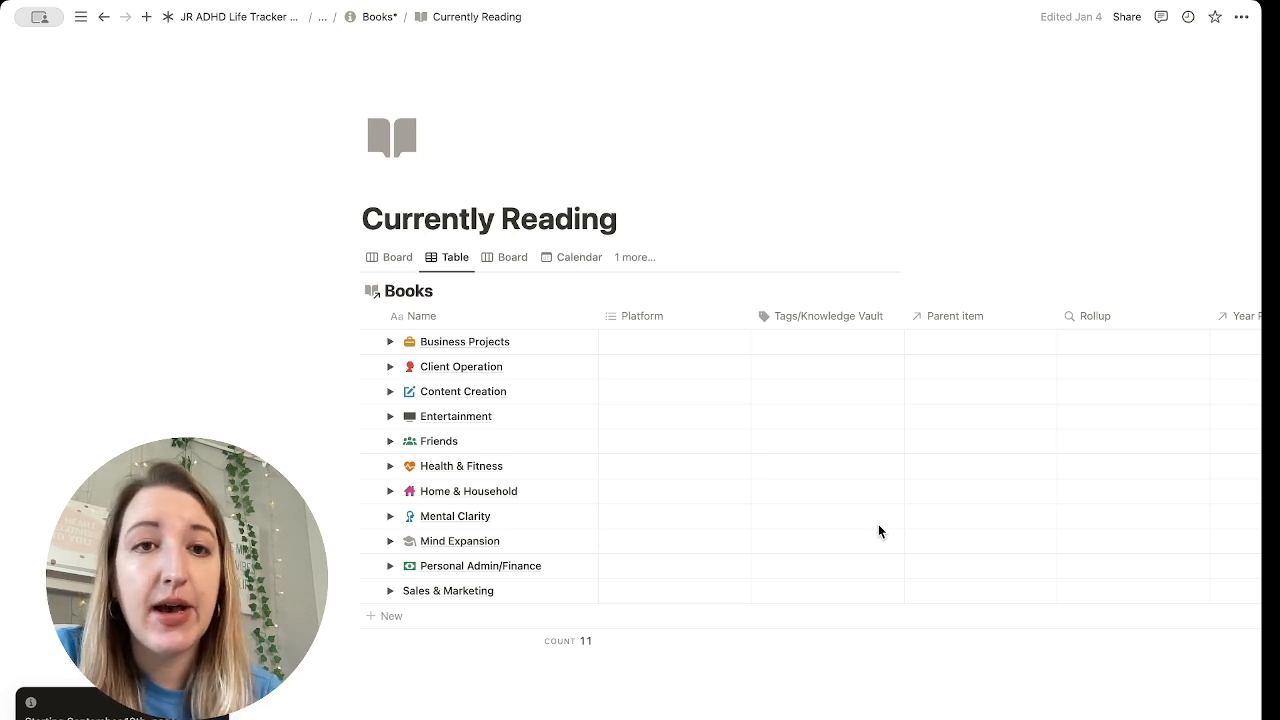
mouse_move(1078, 204)
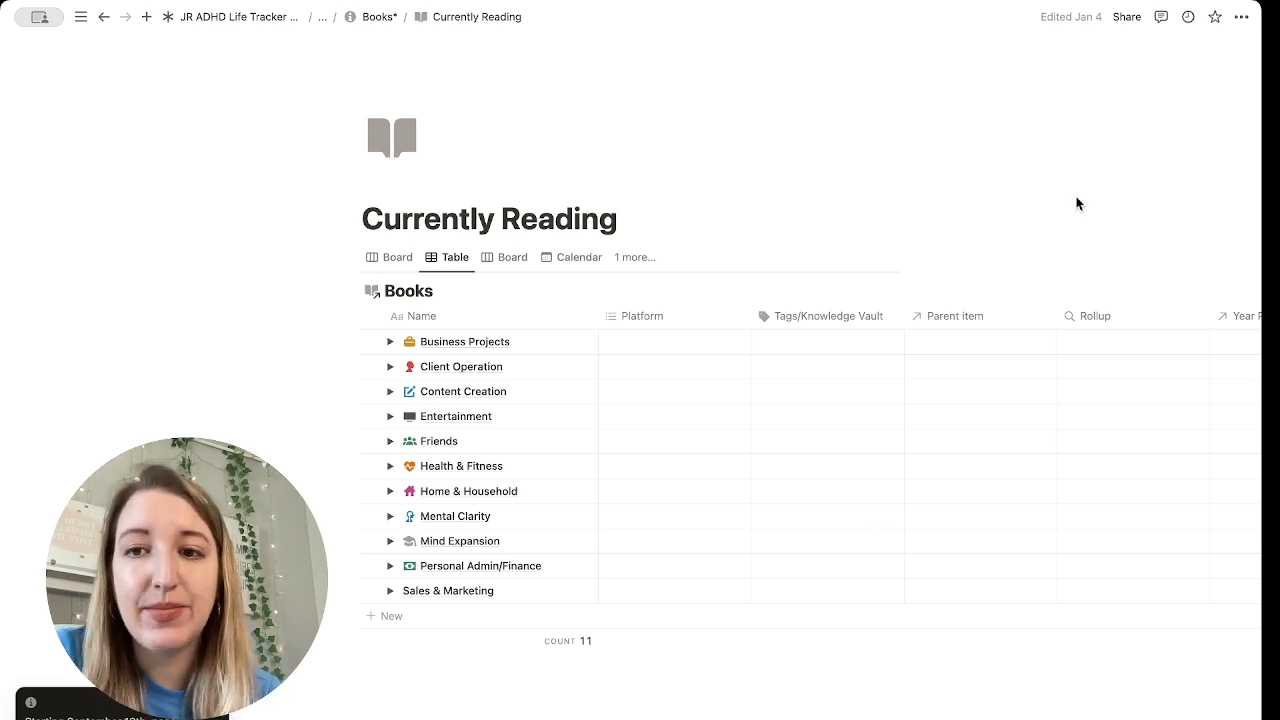
Step: Add a new Chart view to the Books database showing book counts per platform
click(634, 256)
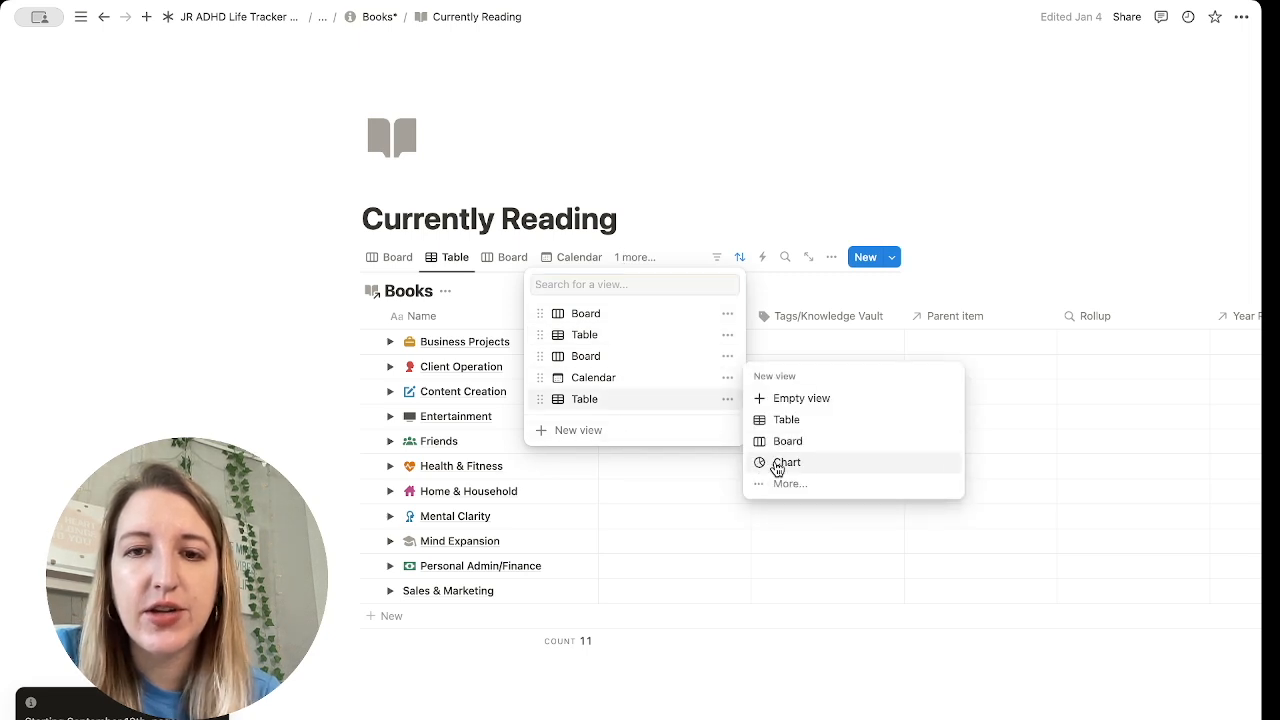
click(788, 462)
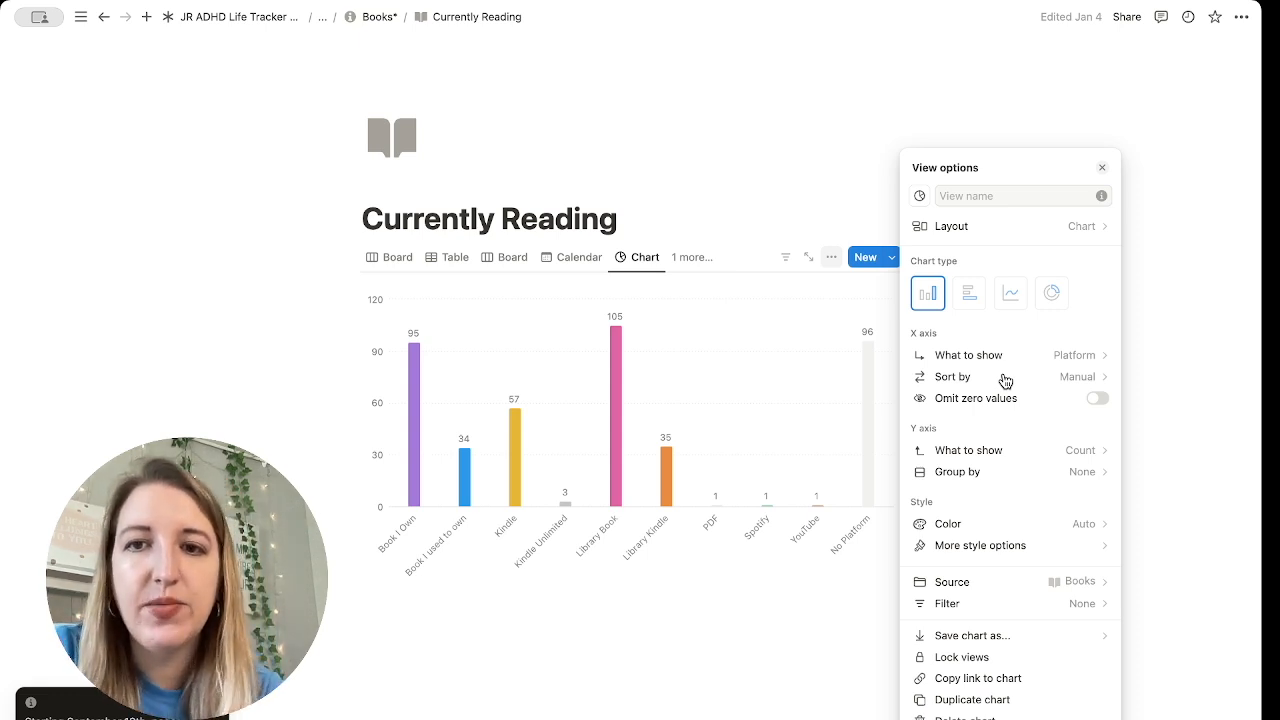
mouse_move(928, 292)
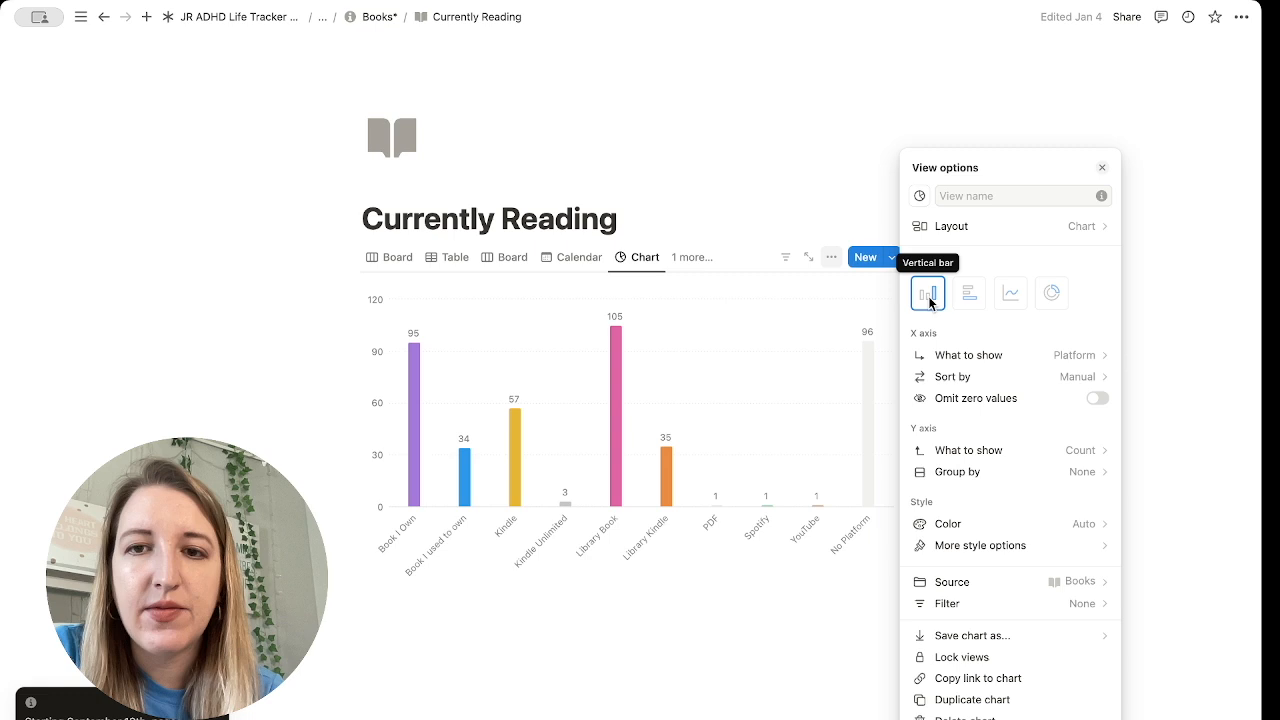
Step: Preview horizontal bar, line and donut chart types, then settle on vertical bars
click(968, 292)
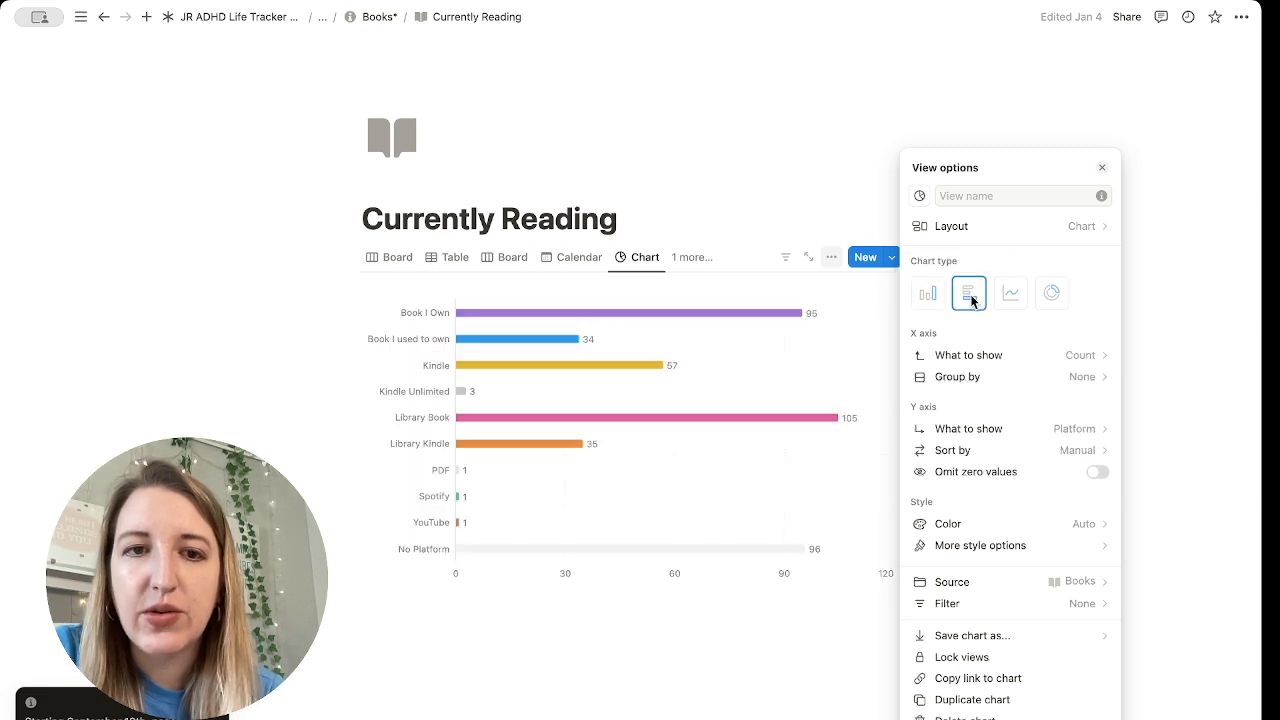
click(1010, 292)
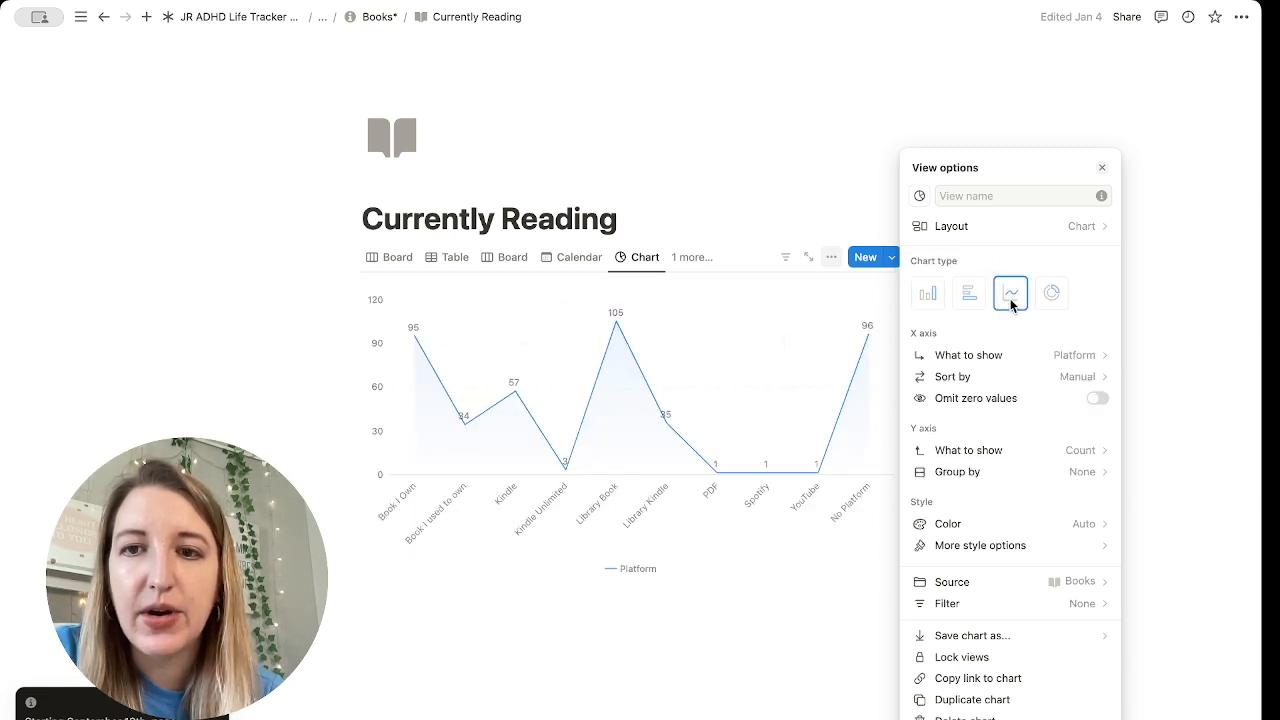
click(1052, 292)
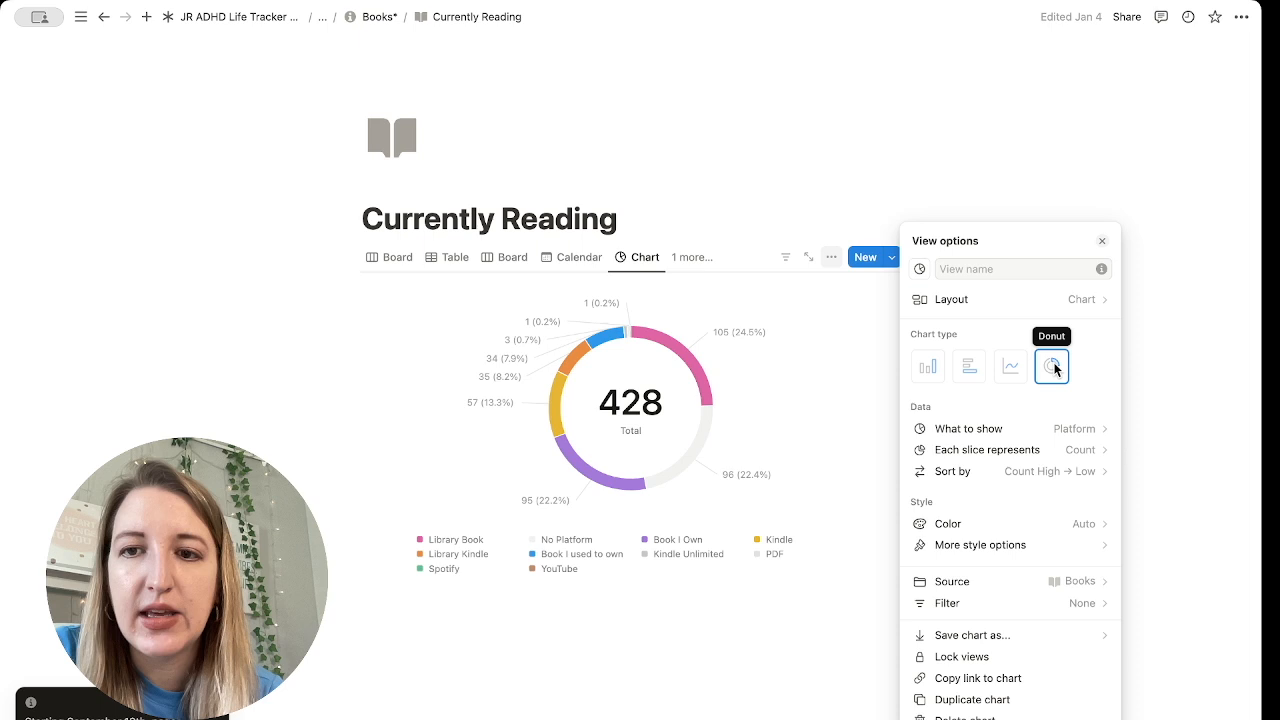
mouse_move(928, 366)
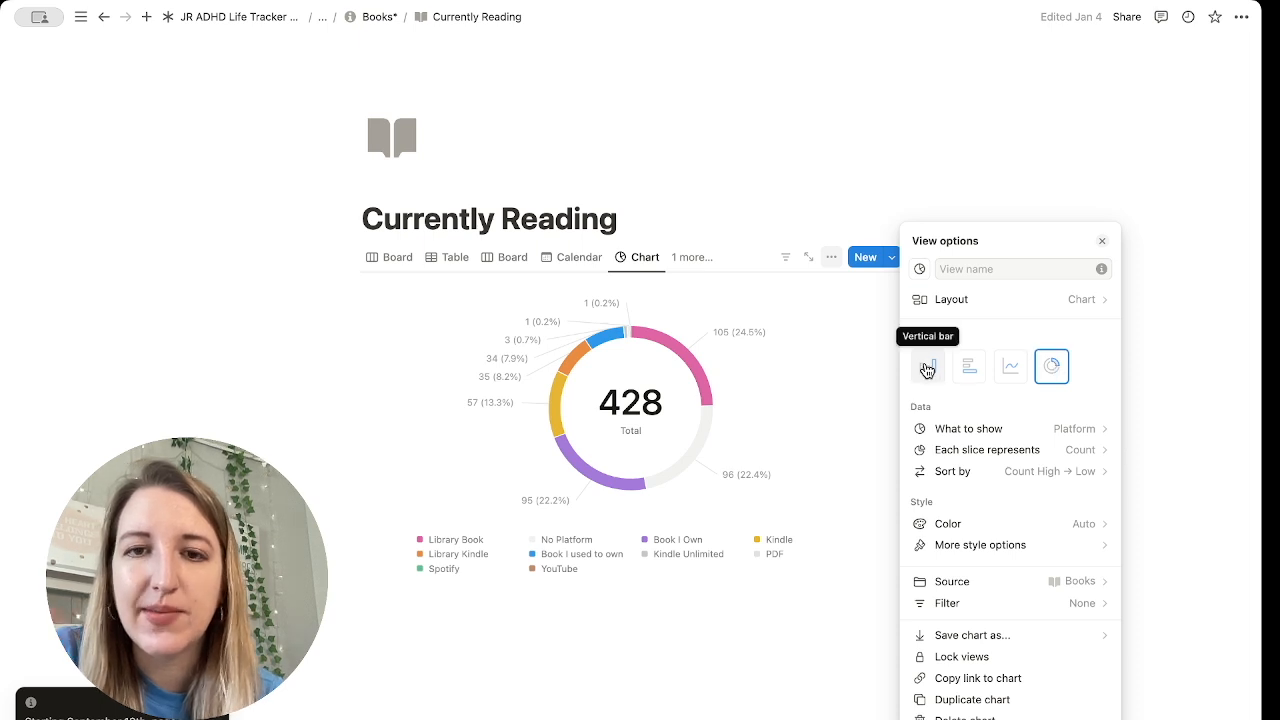
click(928, 366)
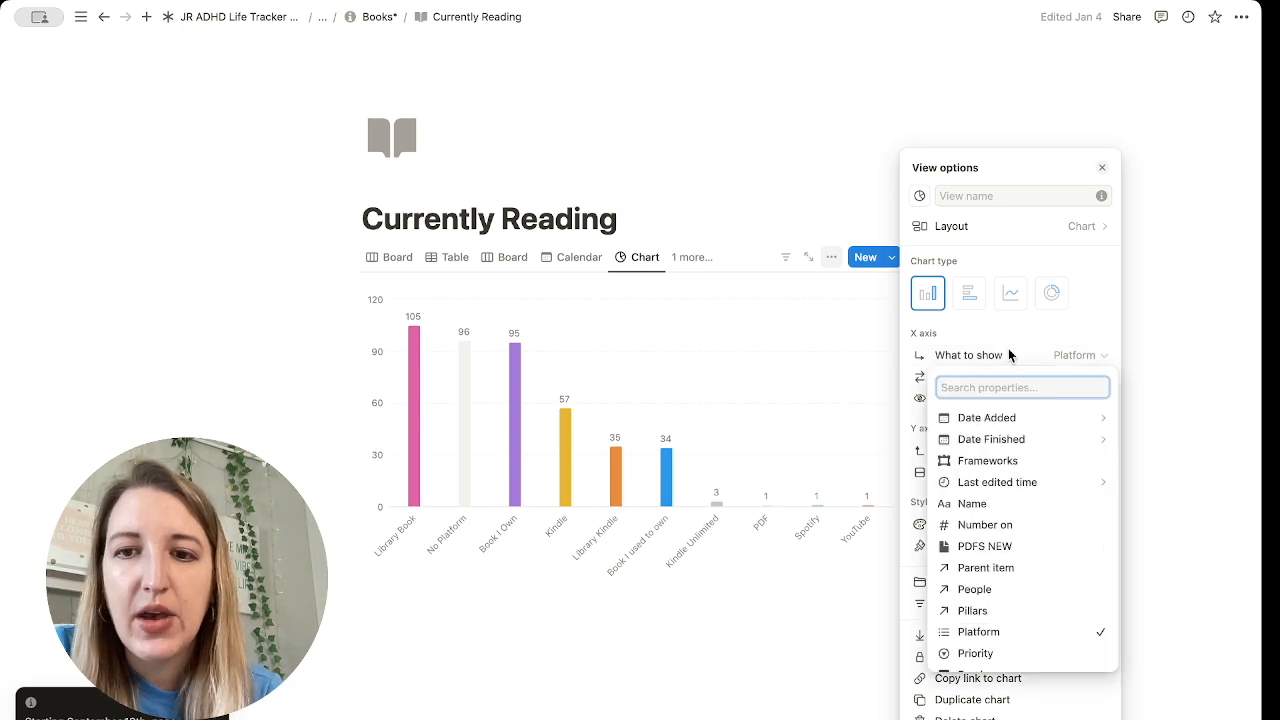
mouse_move(1024, 636)
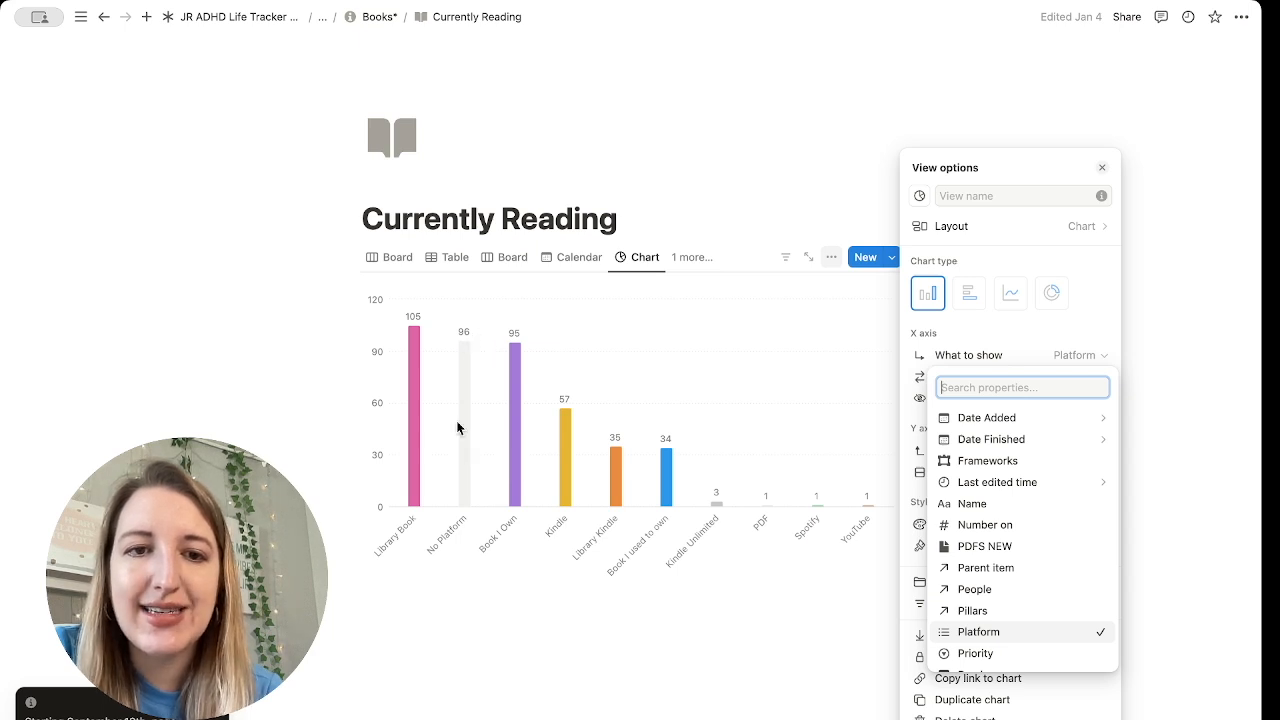
mouse_move(472, 318)
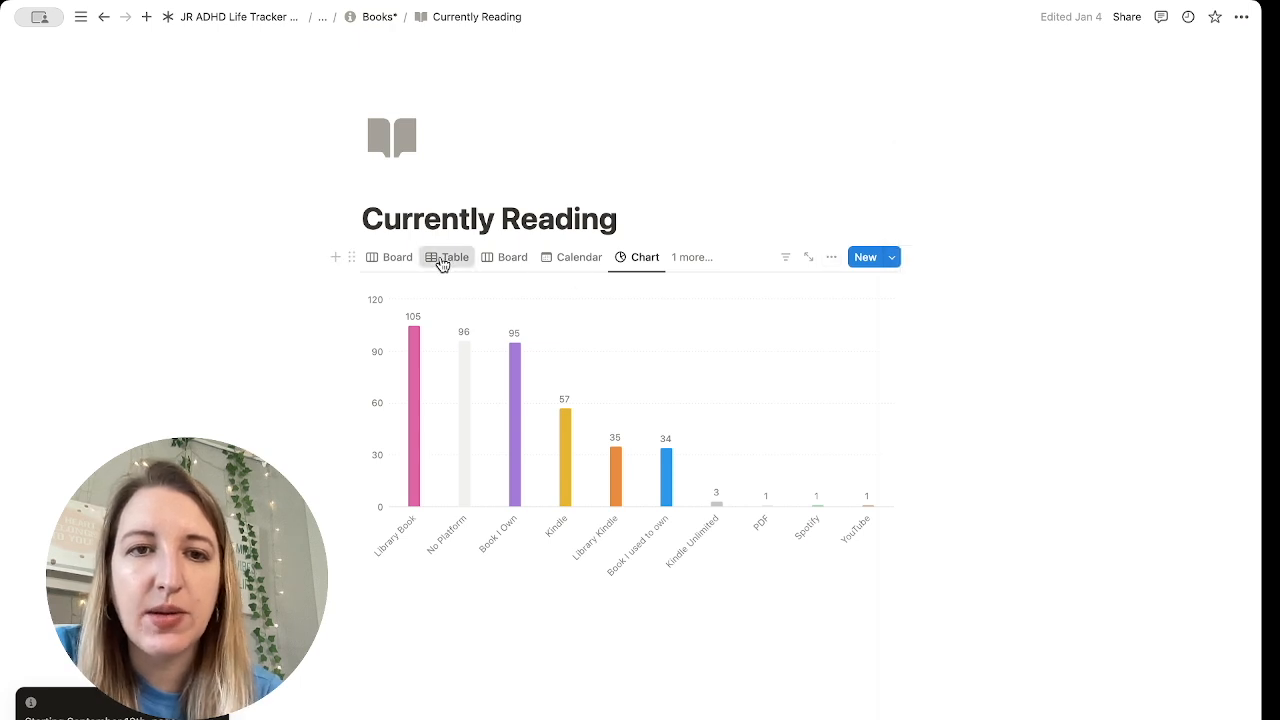
Step: Set a book's Platform in the table view, then return to the chart view
click(448, 256)
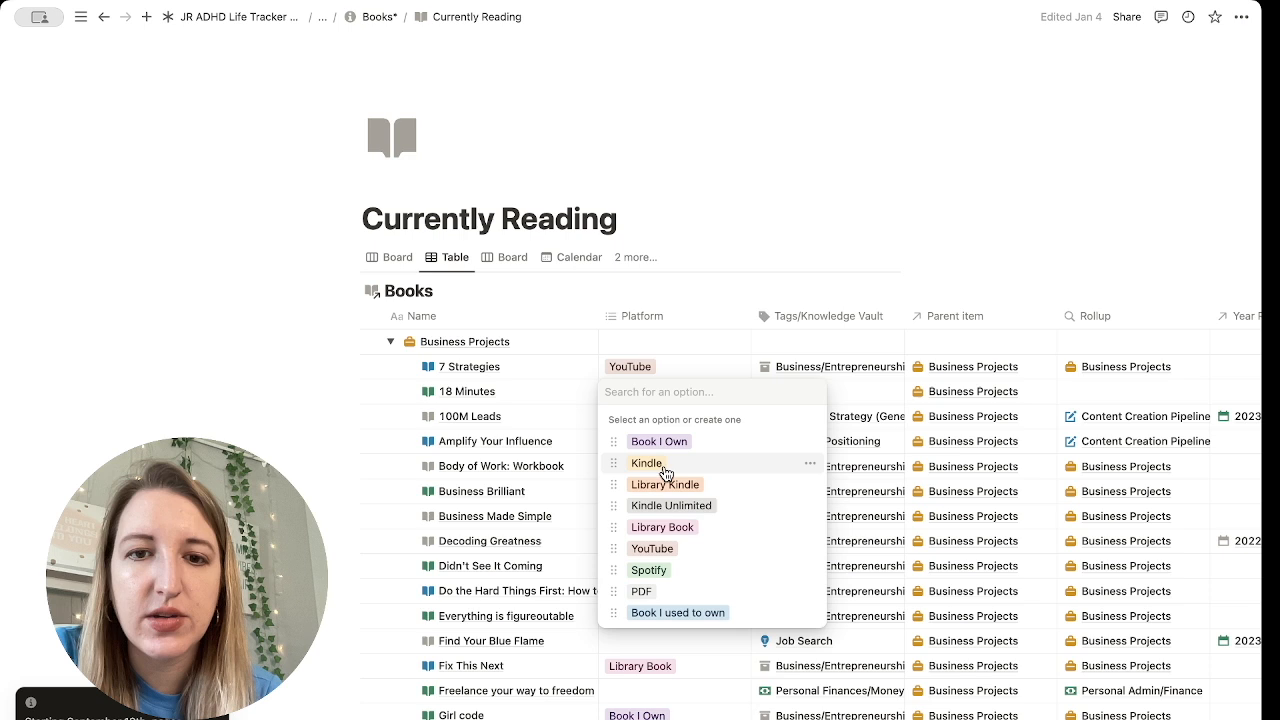
mouse_move(662, 528)
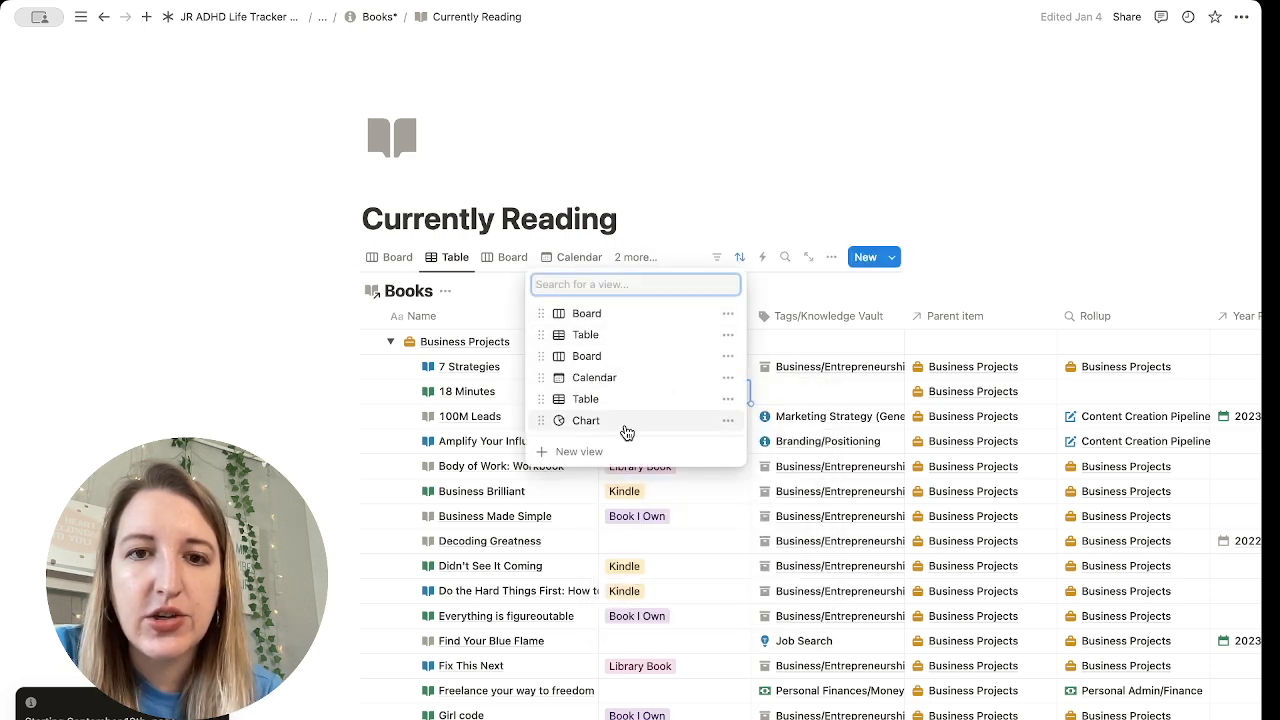
click(586, 420)
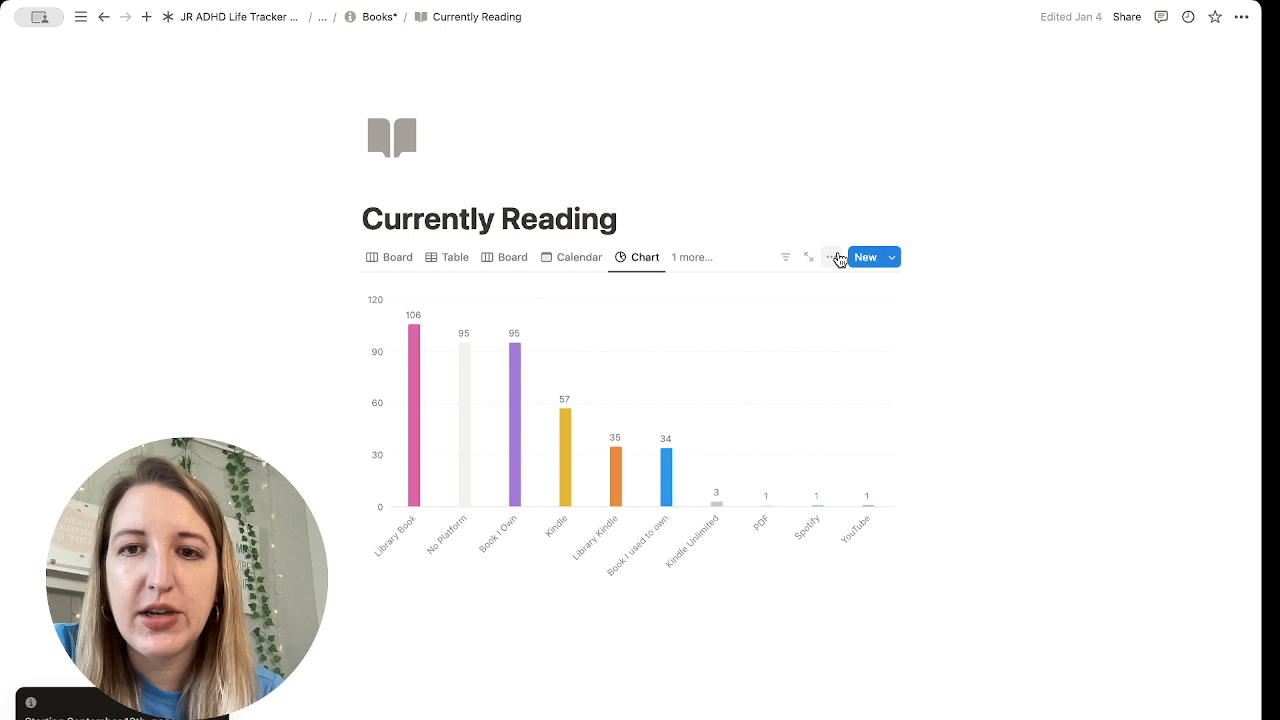
Step: Sort the X axis by Platform ascending, then by Count low to high
click(832, 256)
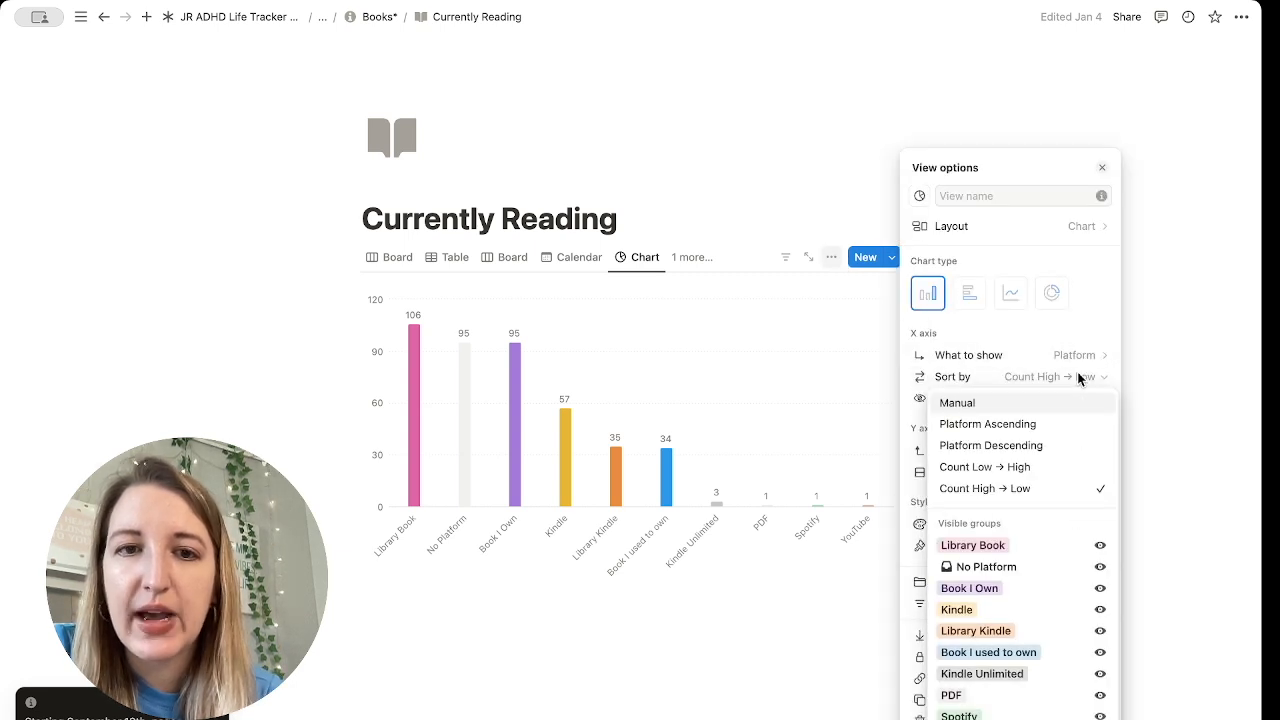
click(986, 424)
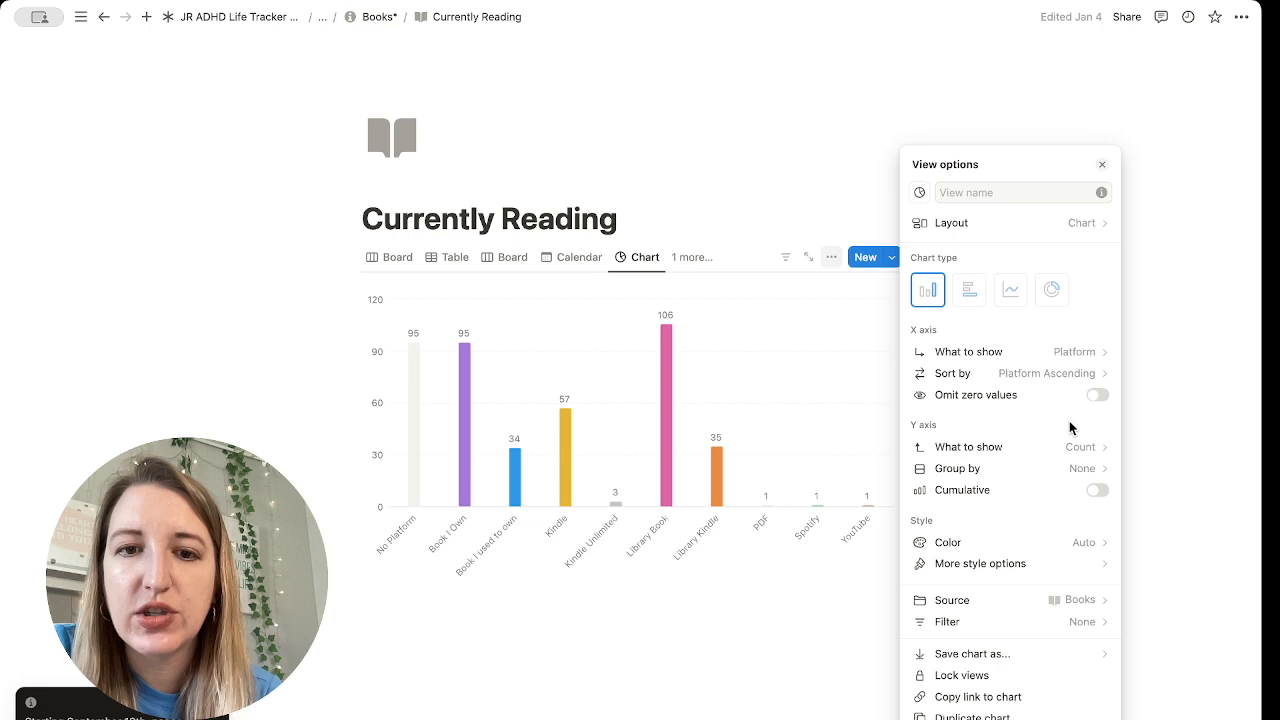
click(1048, 374)
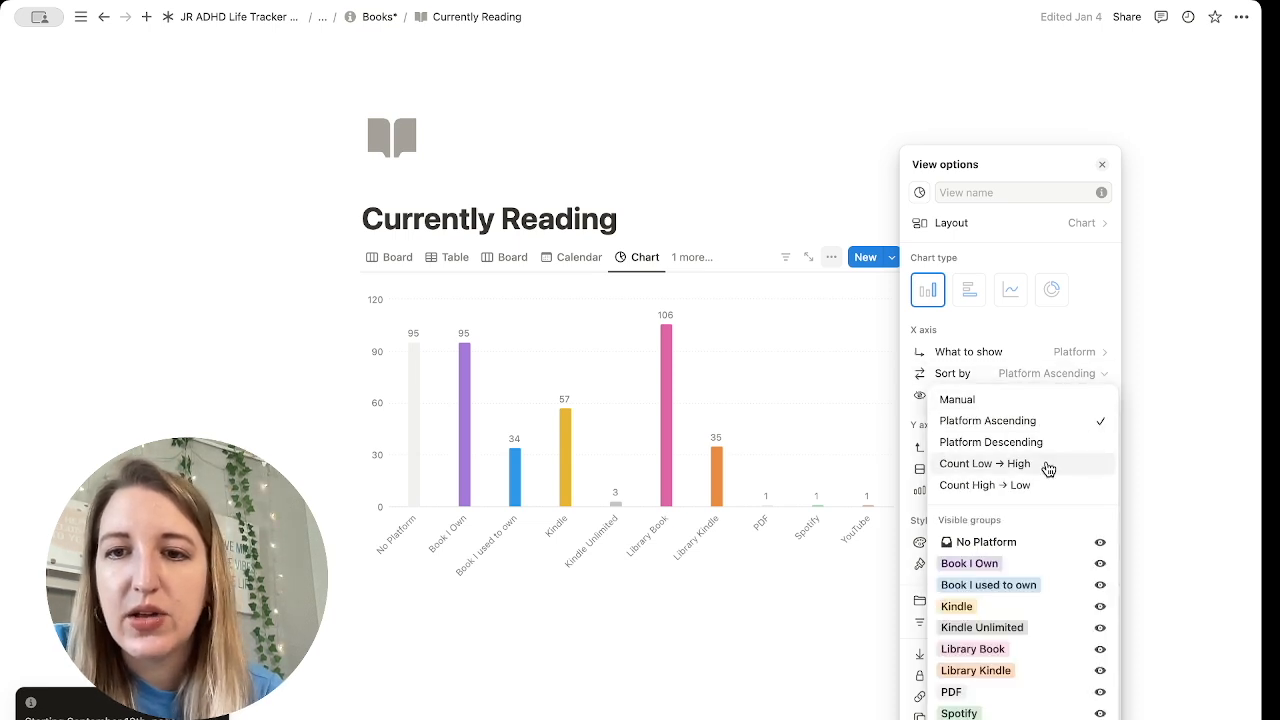
click(984, 464)
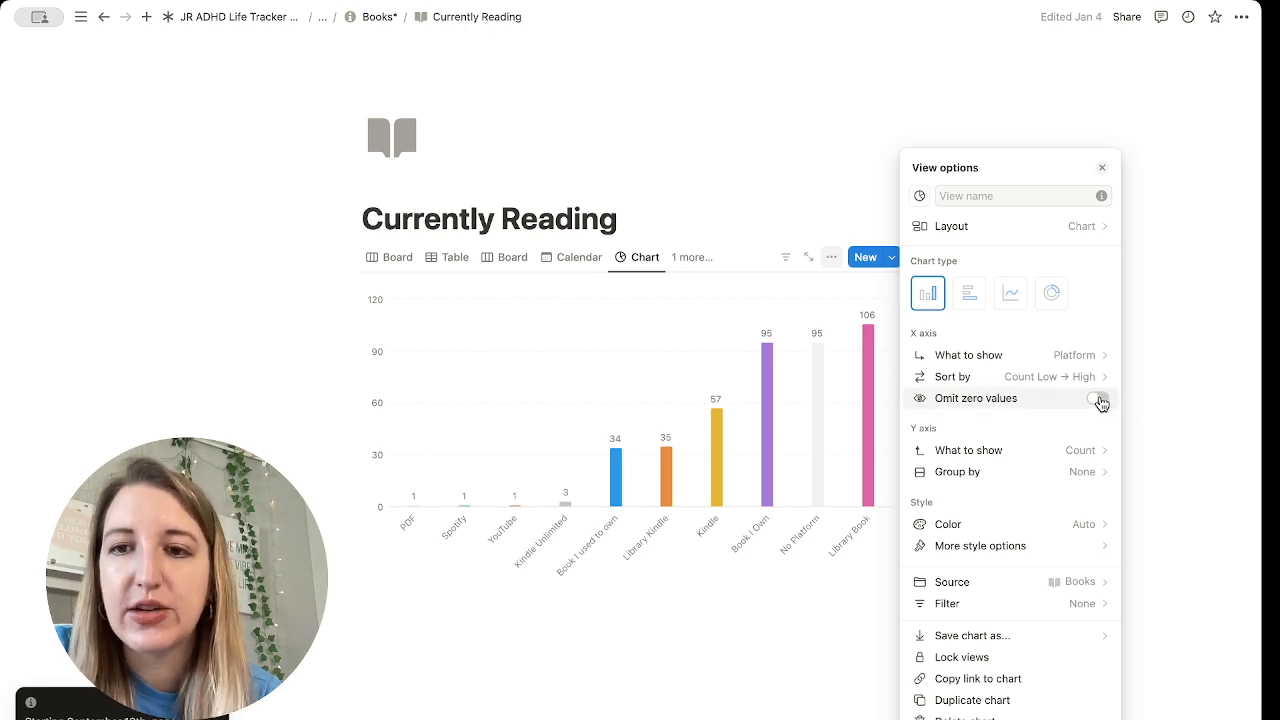
click(1098, 398)
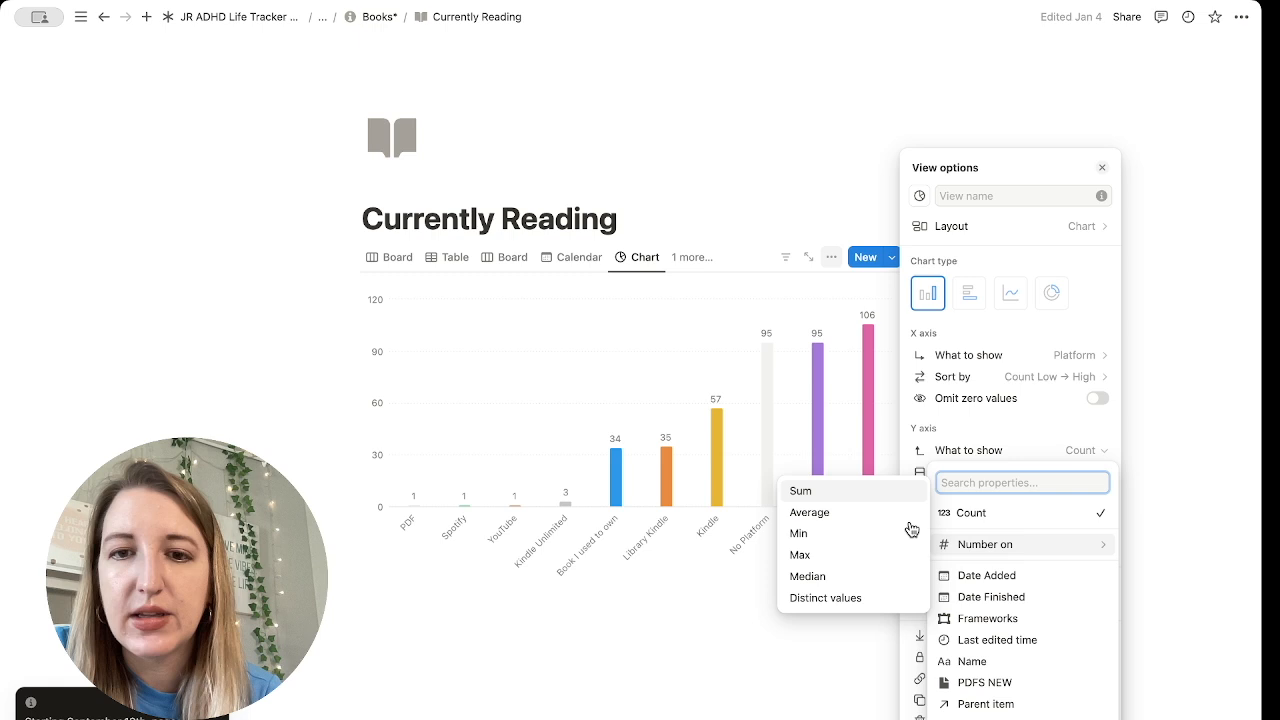
Step: Set the Y axis to measure the Tags/Knowledge Vault property
click(1020, 482)
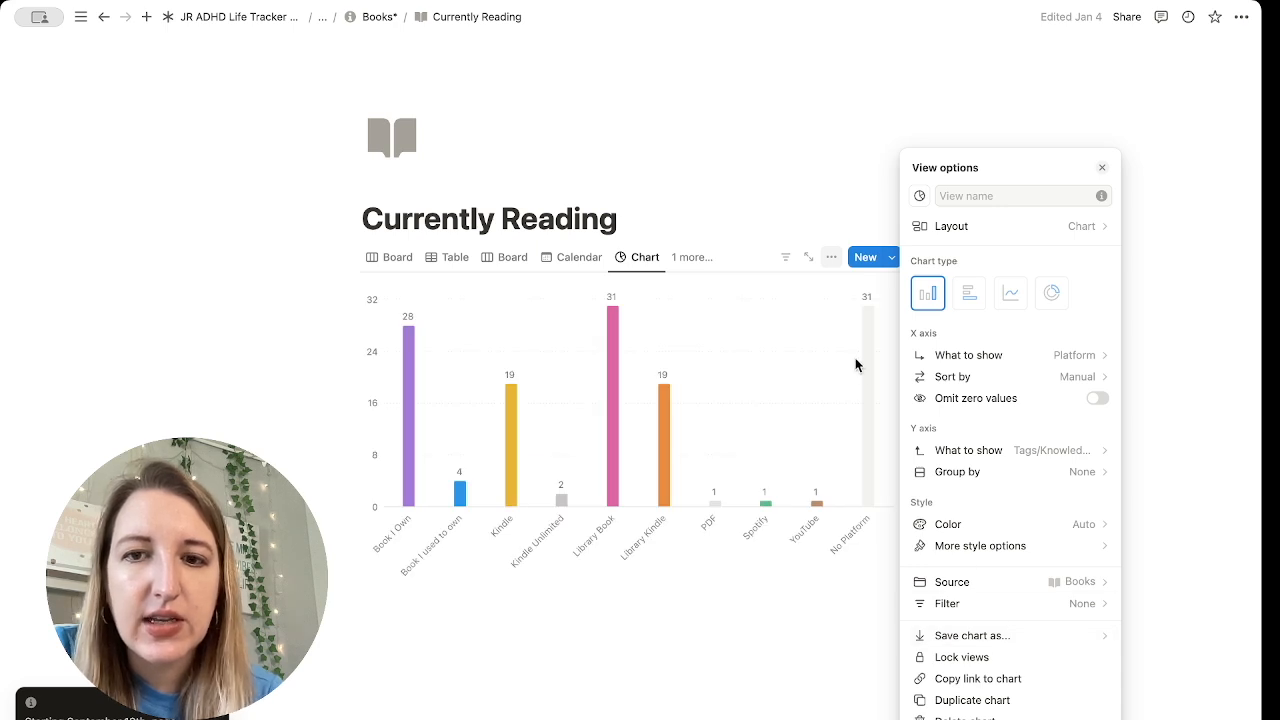
mouse_move(376, 308)
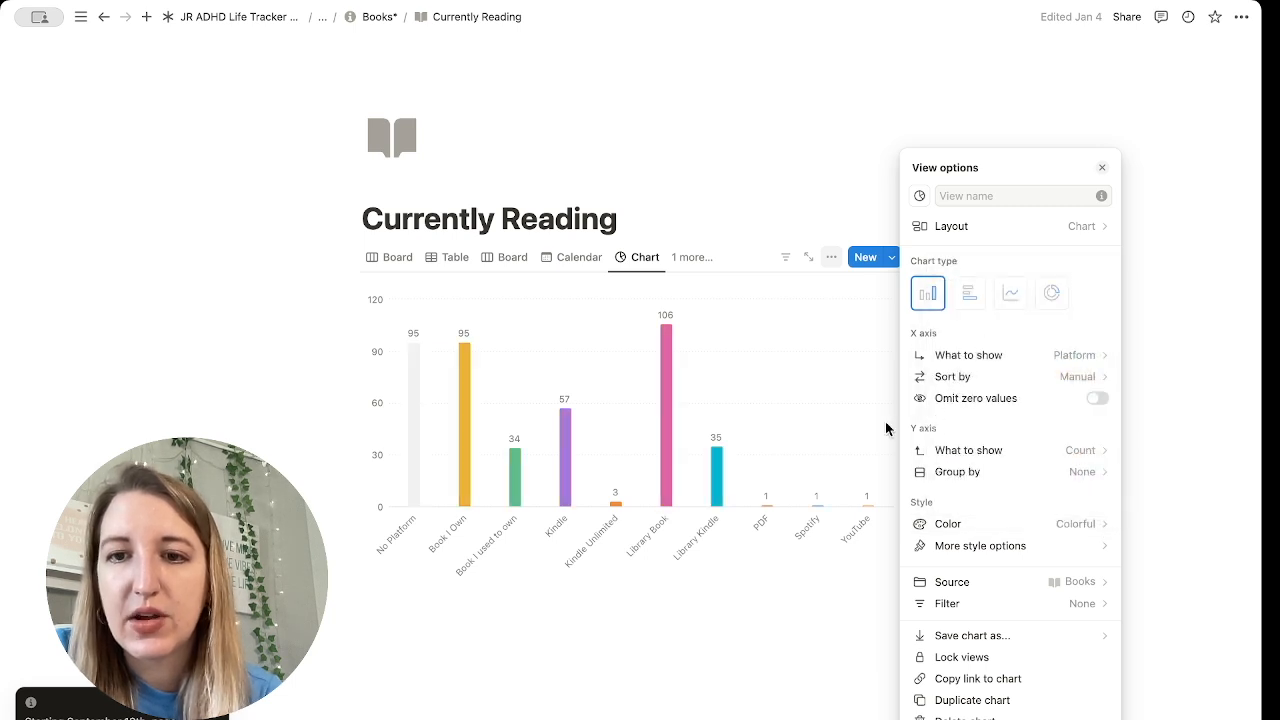
Step: Set Grid line to Both and Axis name to Both under More style options
click(978, 544)
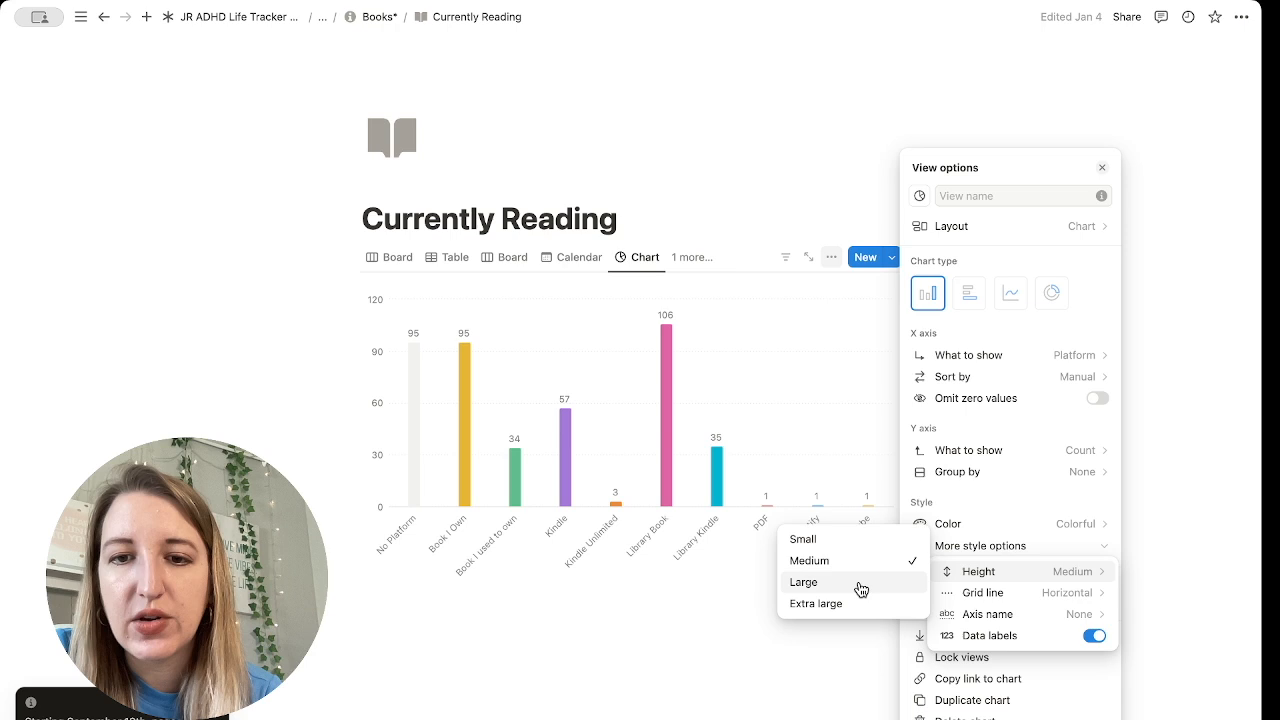
click(804, 582)
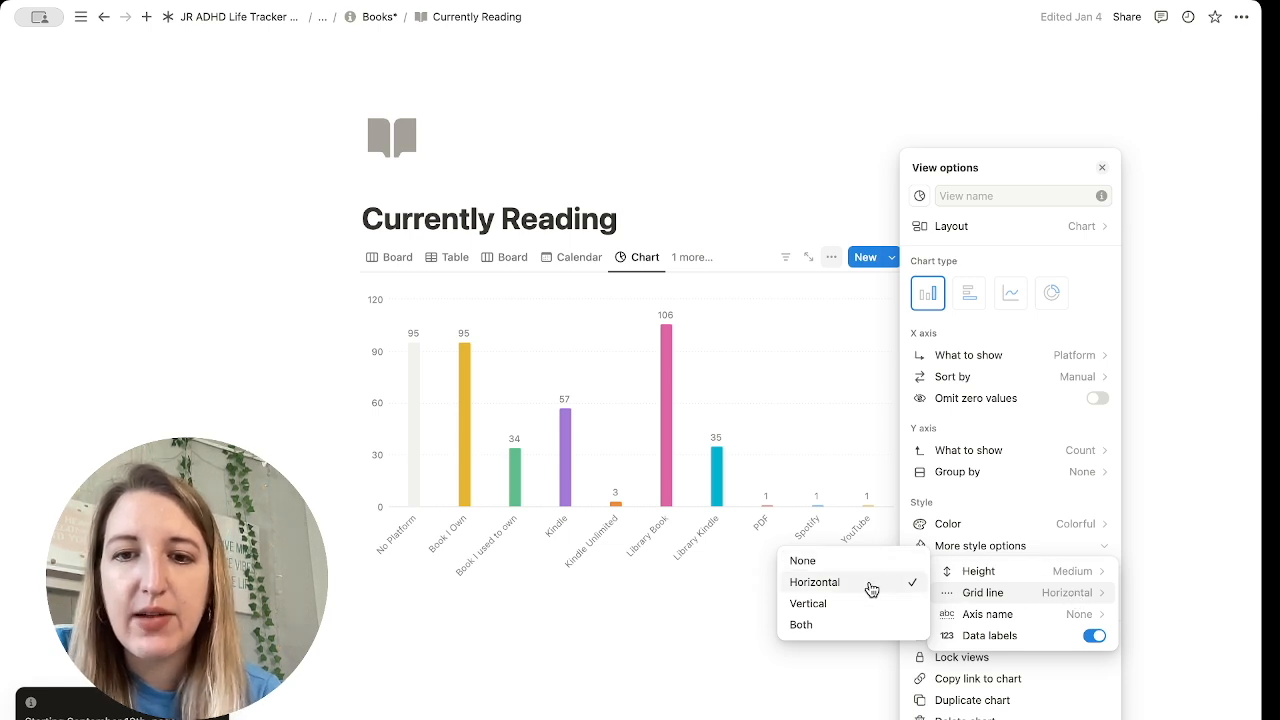
mouse_move(868, 604)
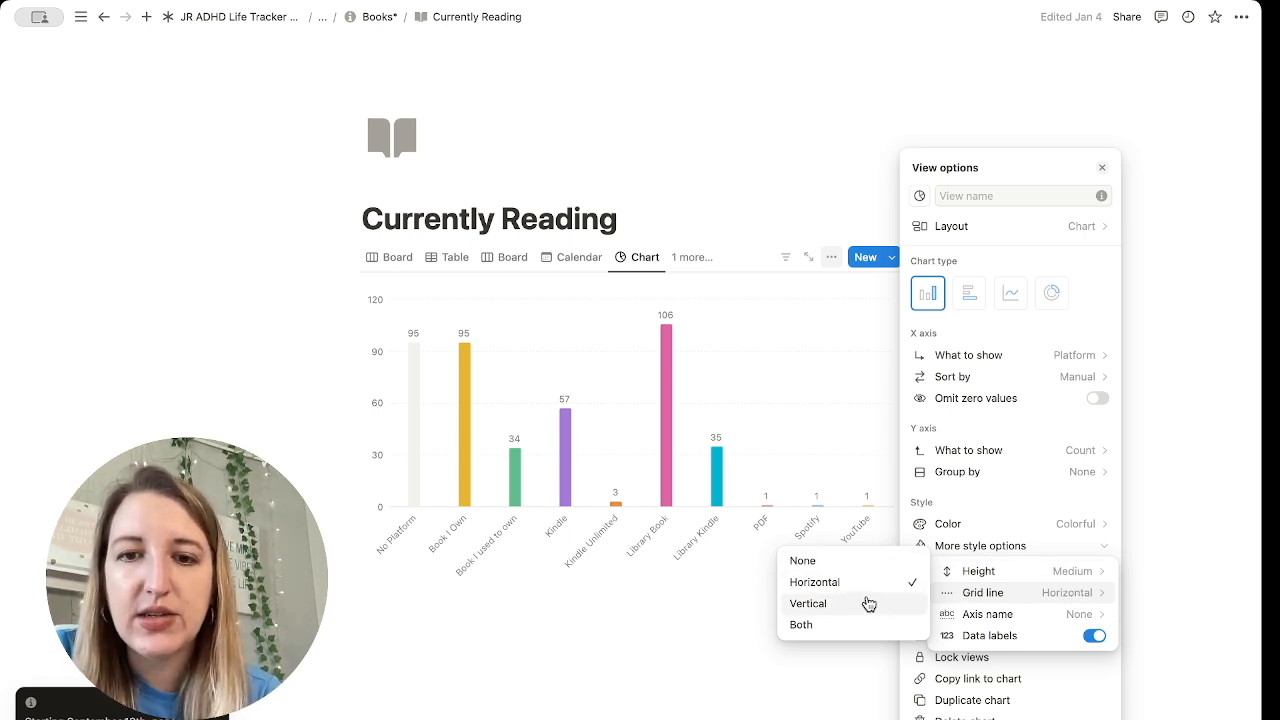
click(808, 604)
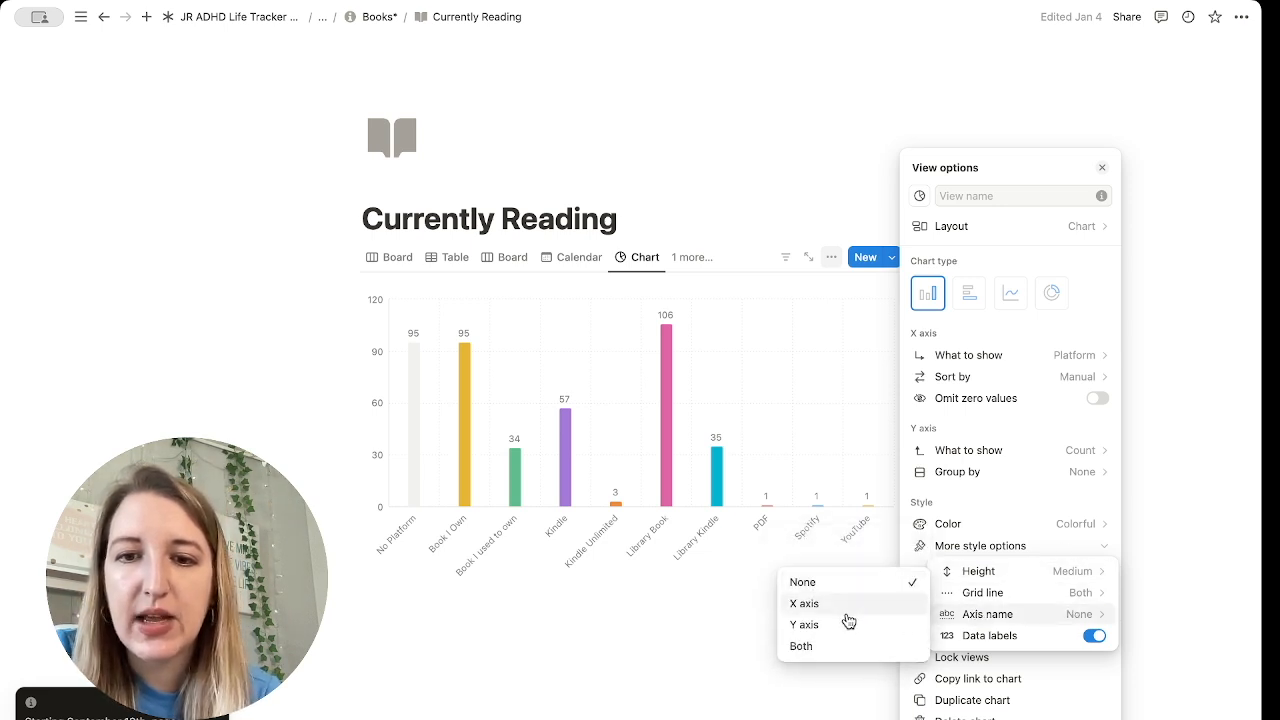
click(804, 604)
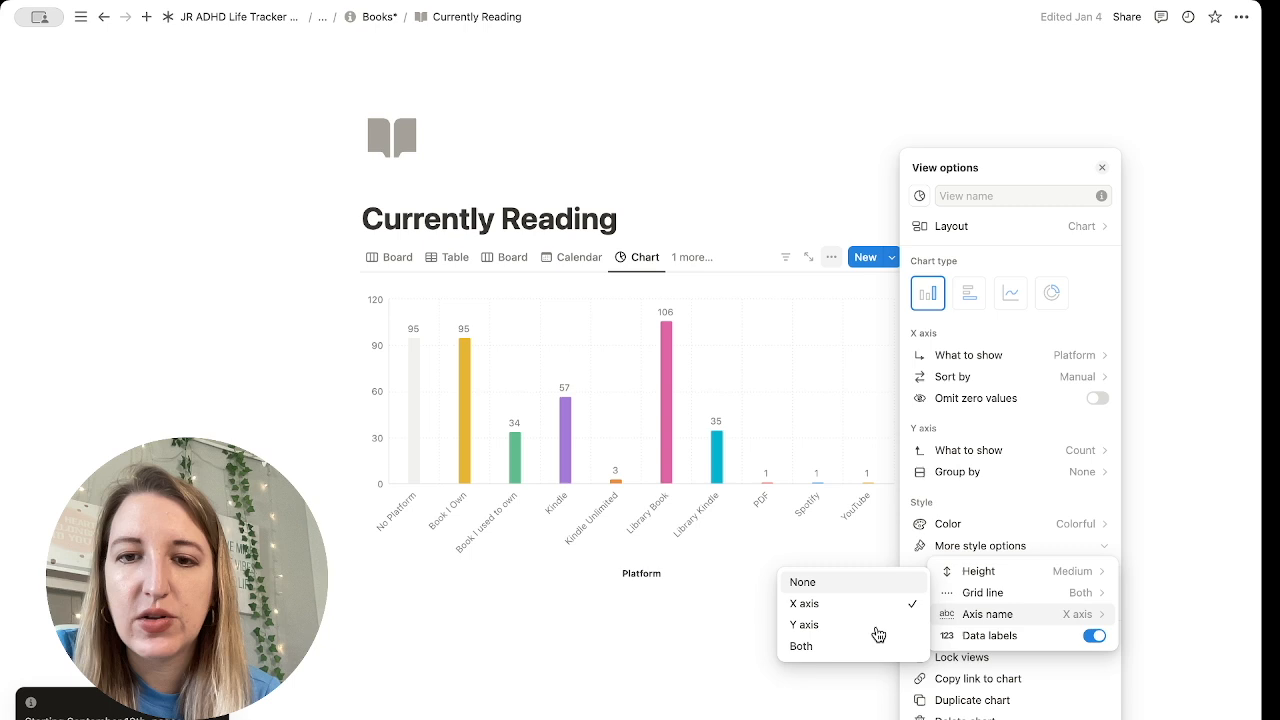
click(800, 646)
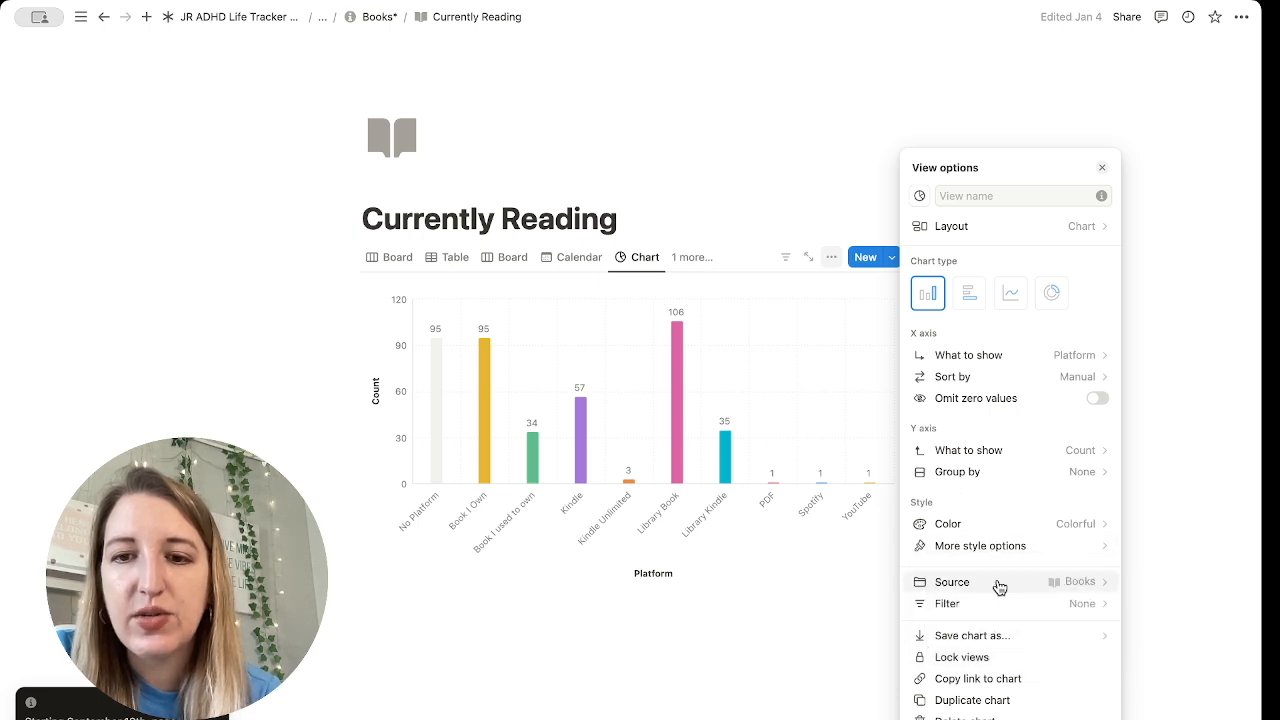
mouse_move(998, 636)
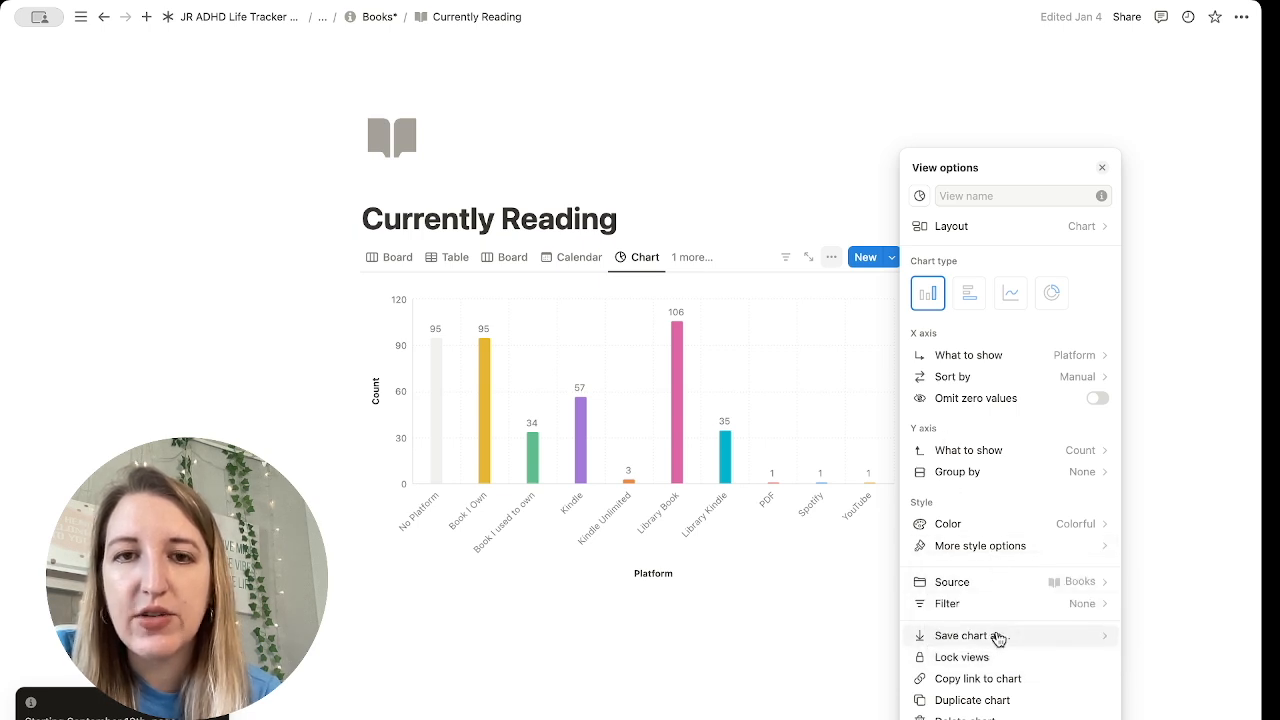
Step: Preview the chart export with a blue background, return to settings and choose the Line chart type
click(974, 636)
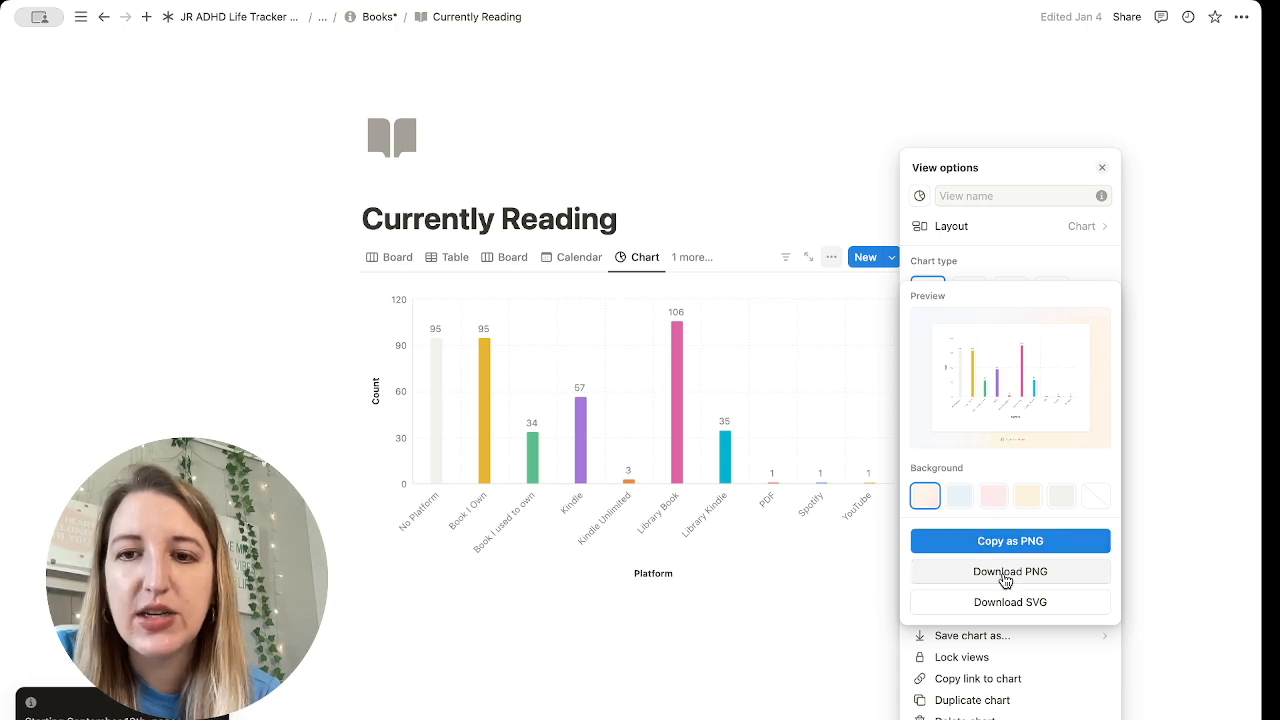
mouse_move(1010, 602)
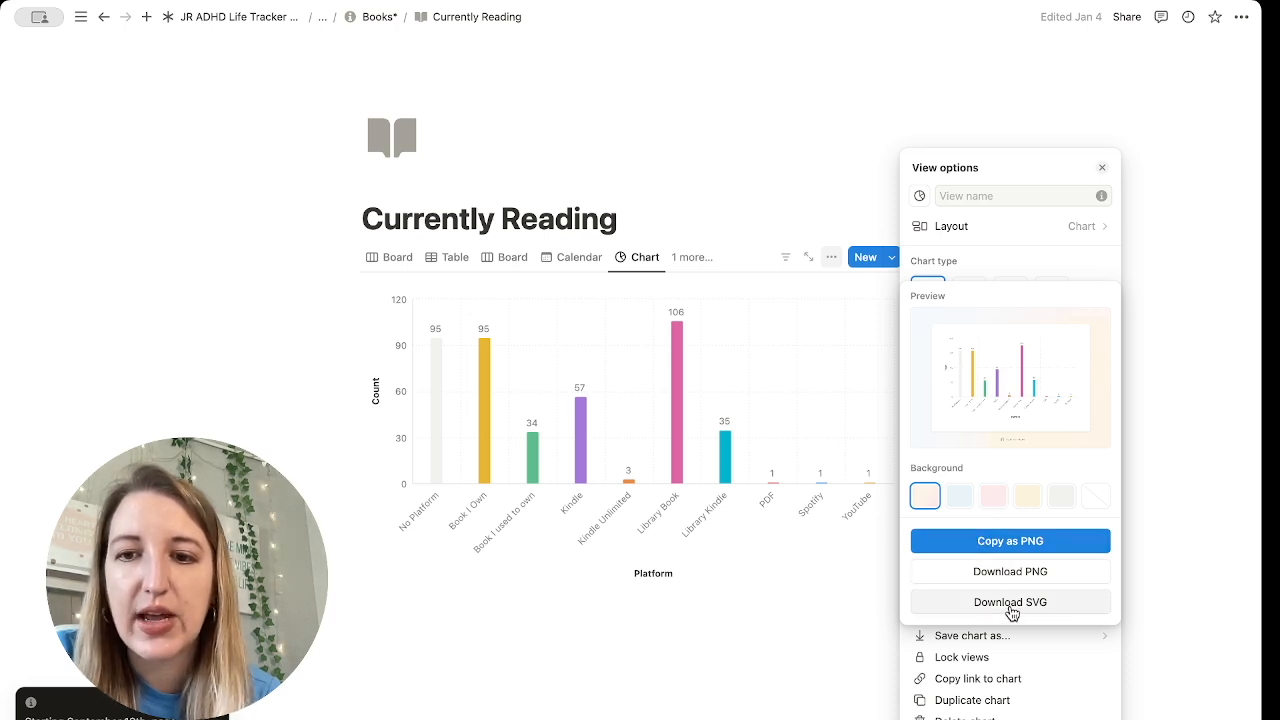
click(958, 496)
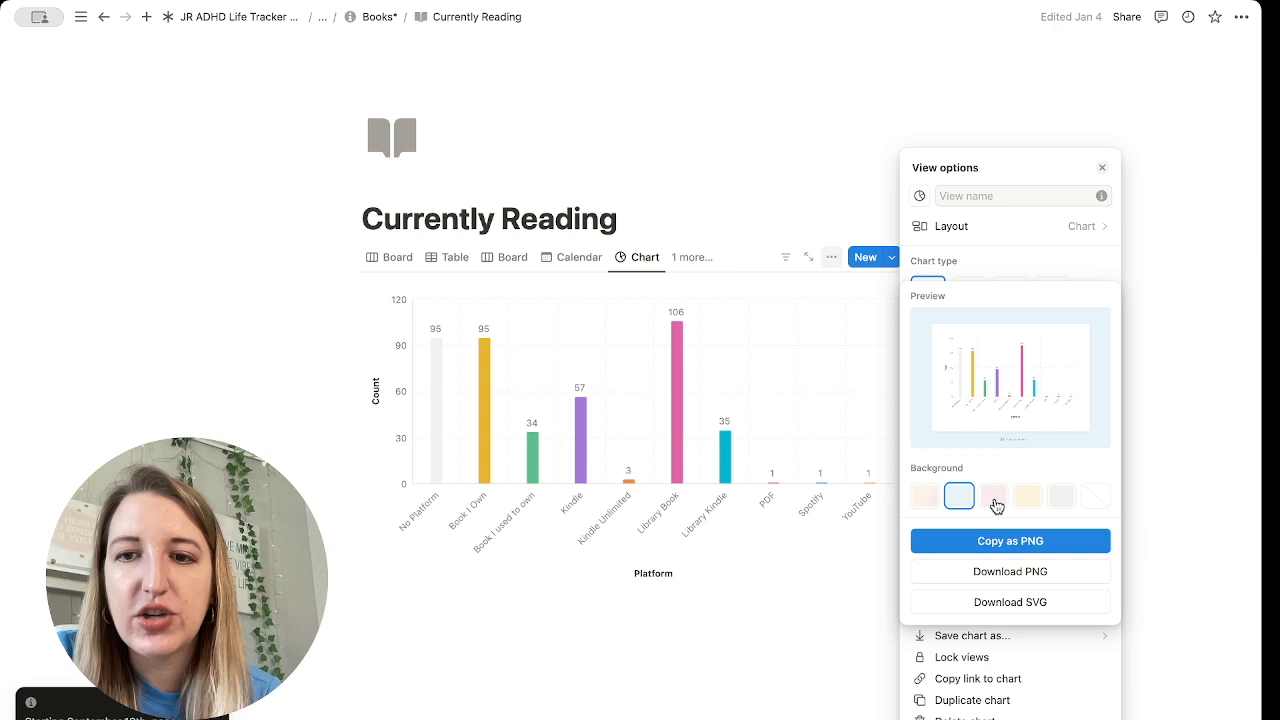
click(924, 496)
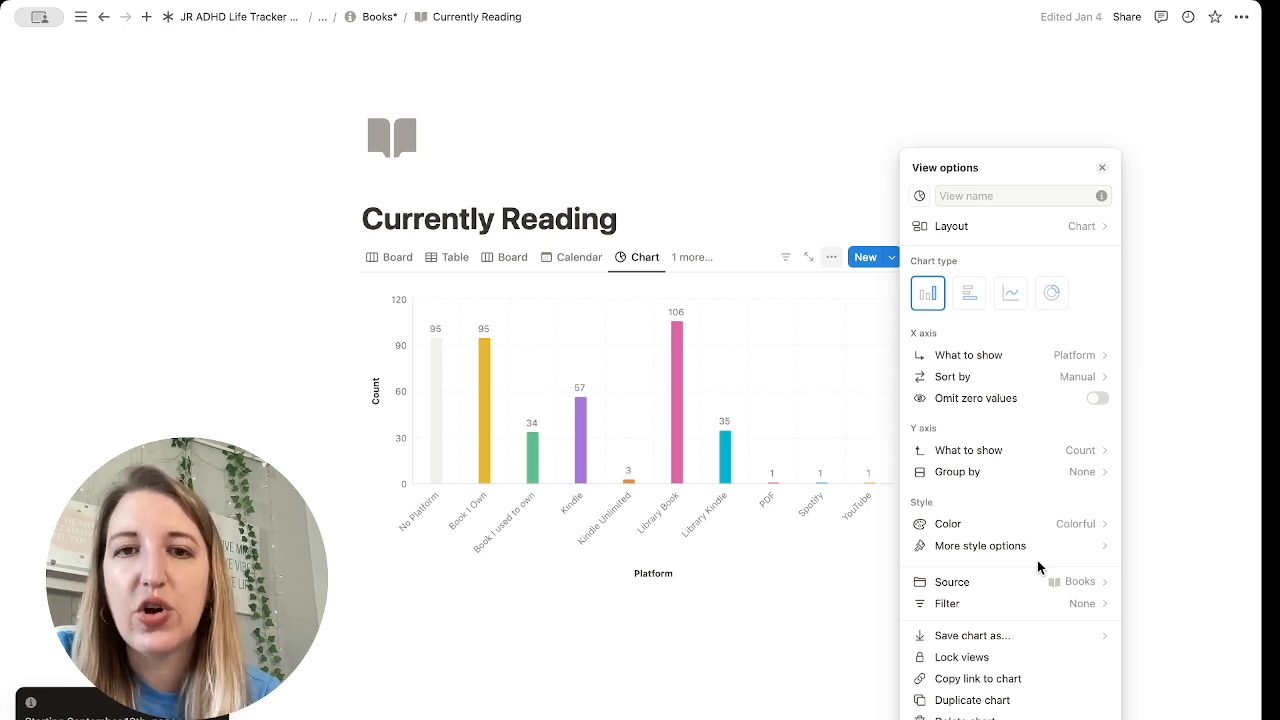
mouse_move(1010, 292)
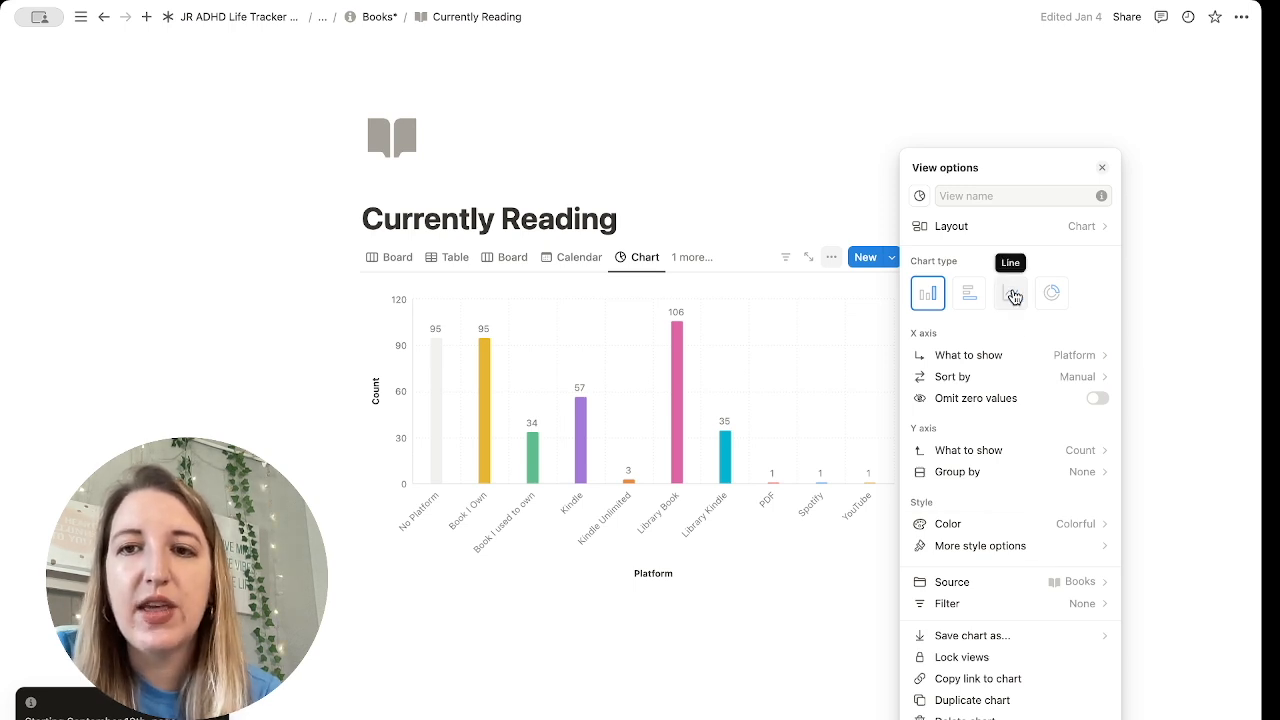
click(1008, 292)
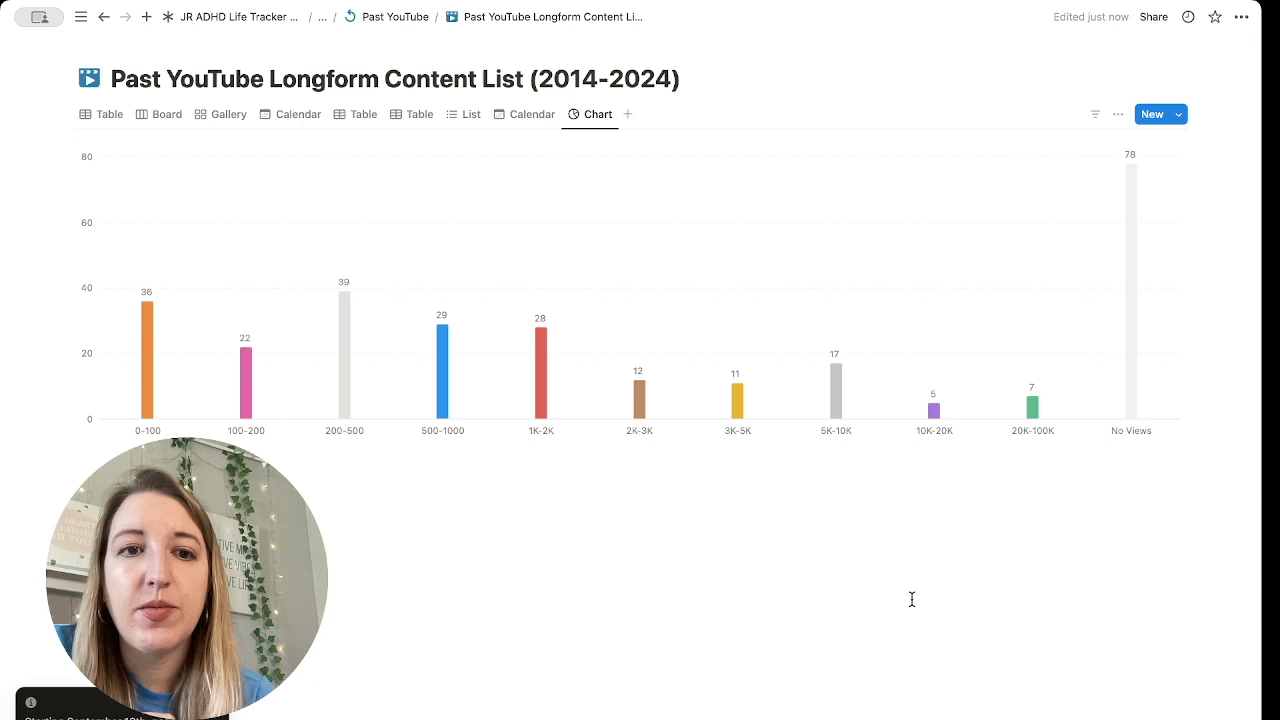
mouse_move(1132, 290)
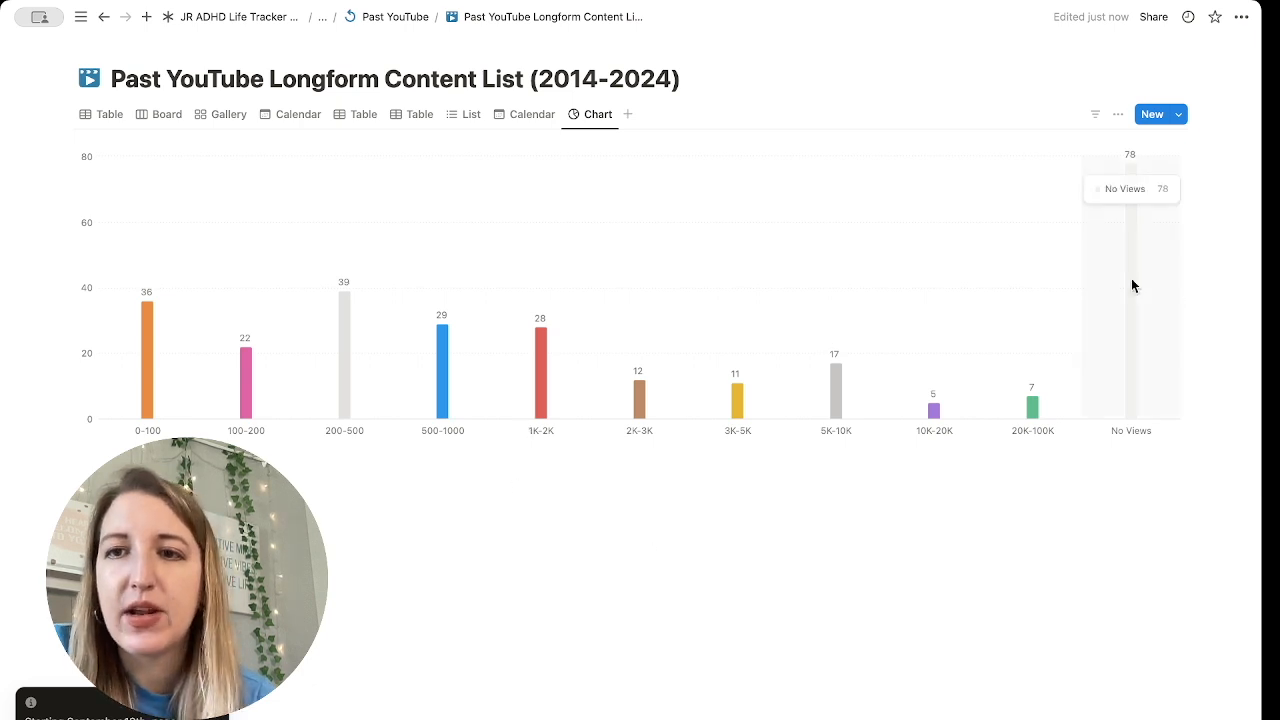
mouse_move(932, 410)
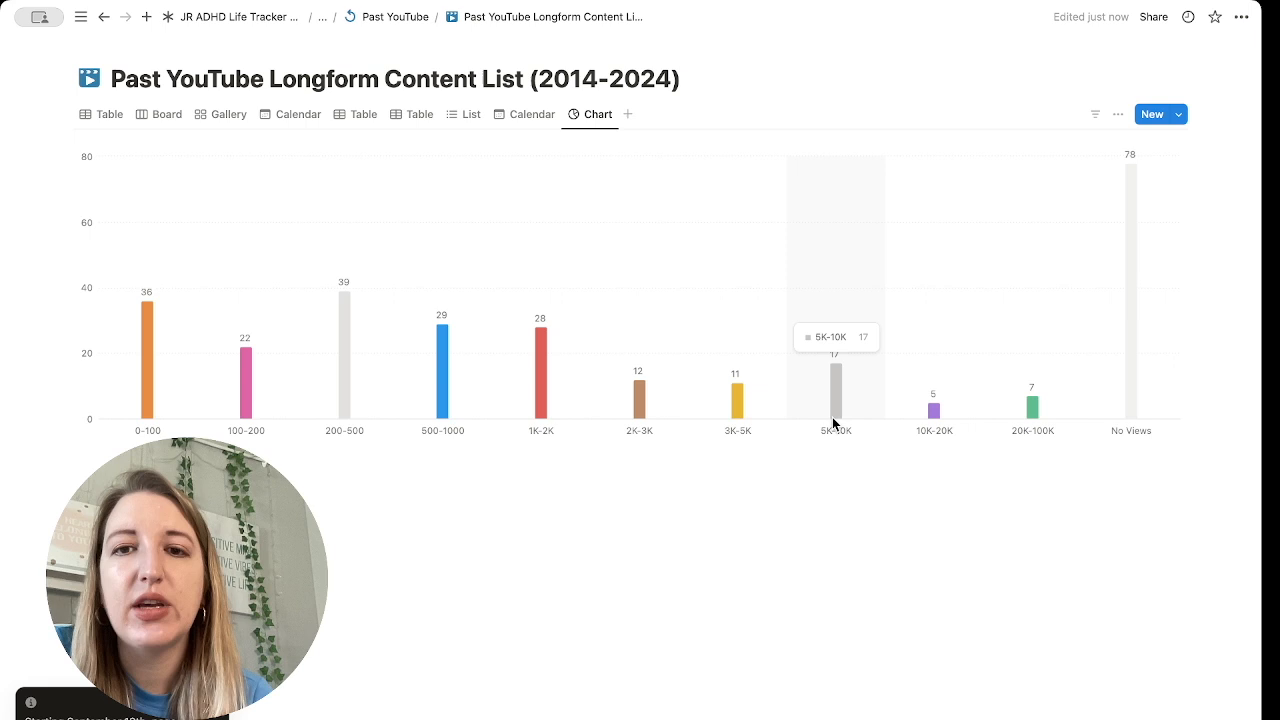
mouse_move(324, 404)
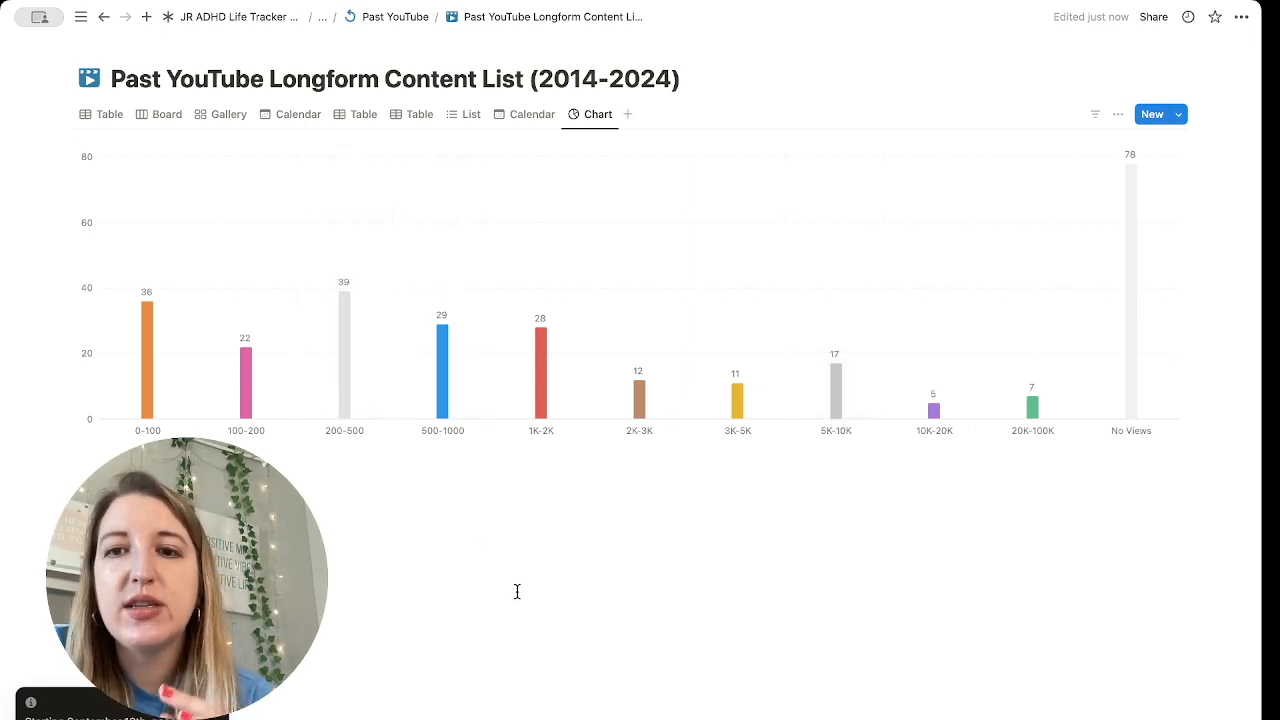
mouse_move(836, 404)
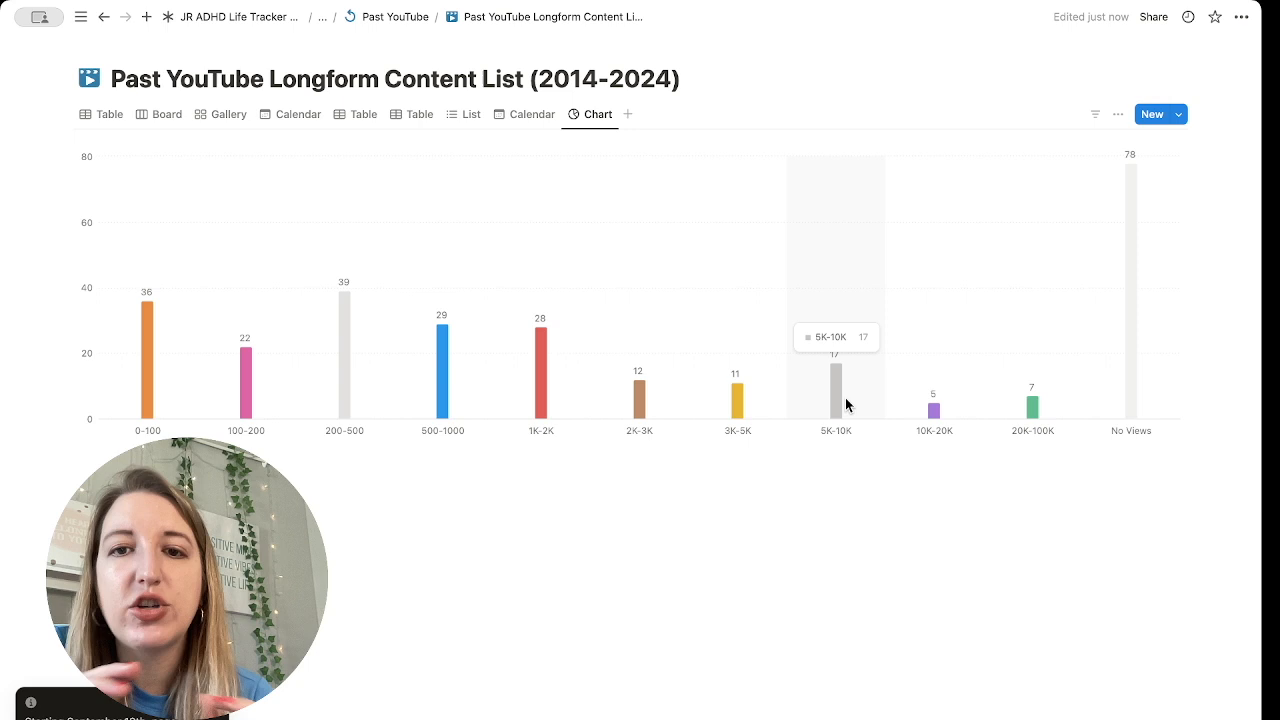
mouse_move(1032, 404)
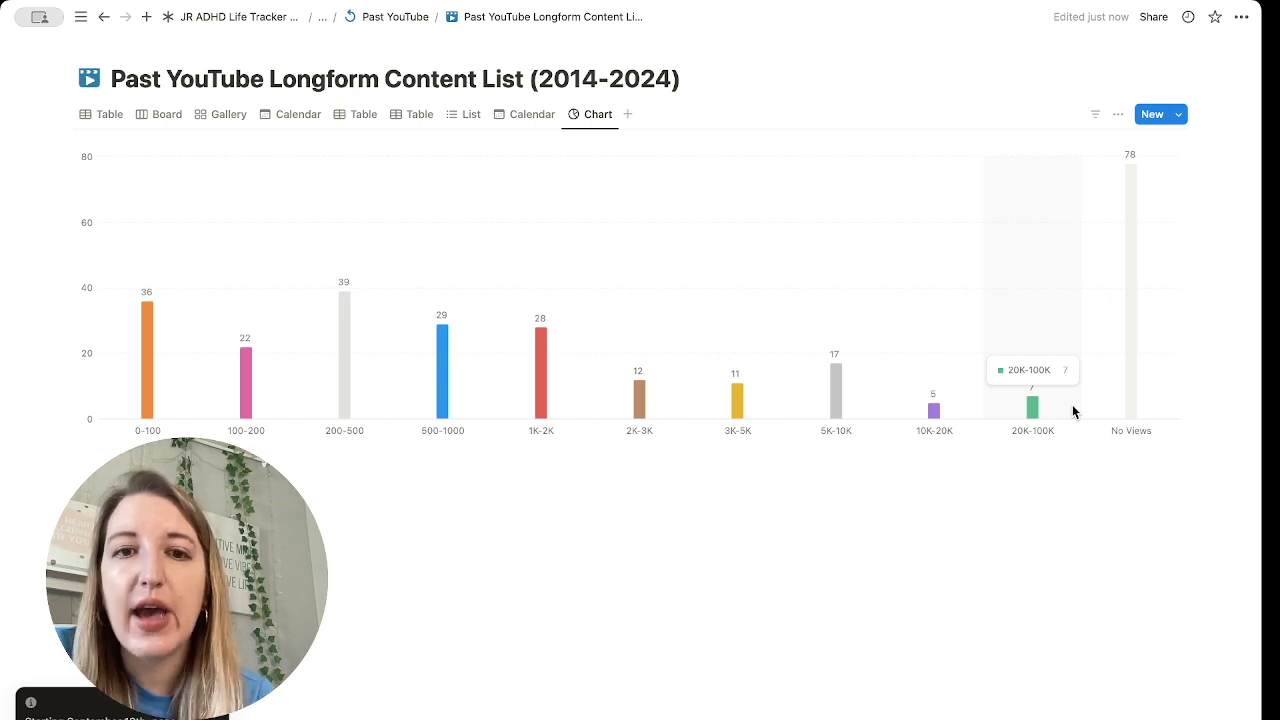
mouse_move(1022, 344)
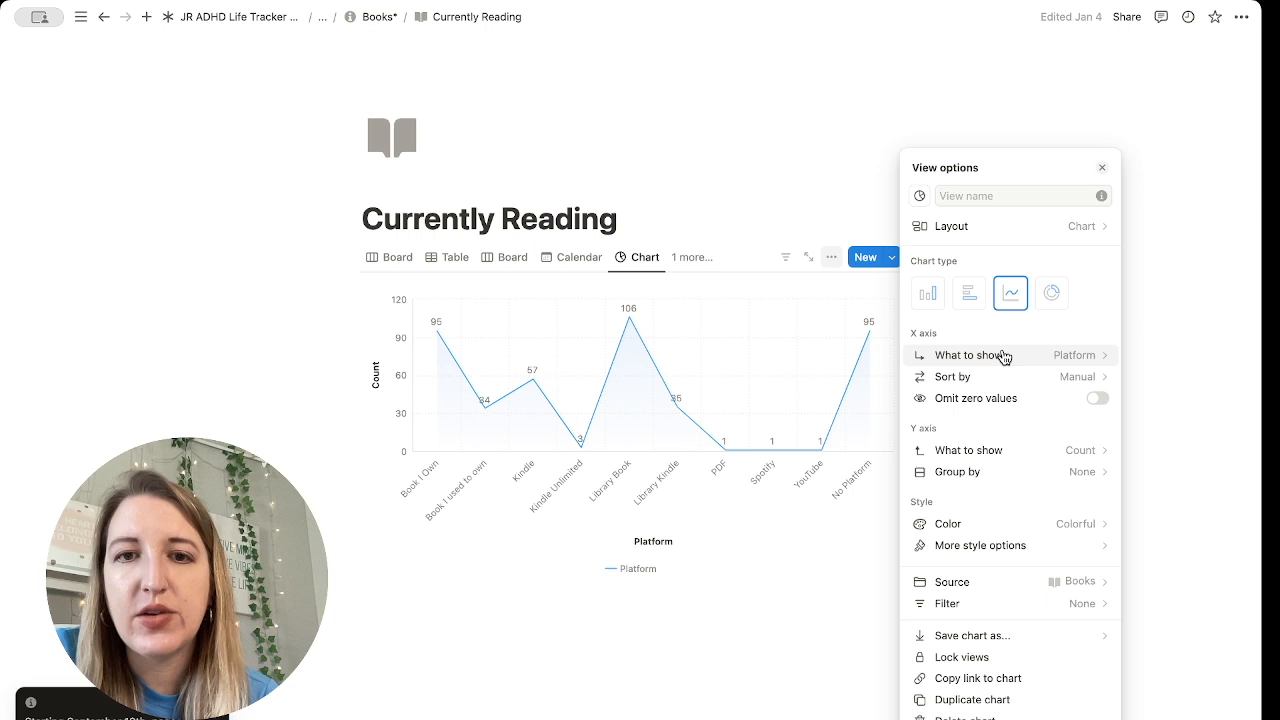
mouse_move(928, 292)
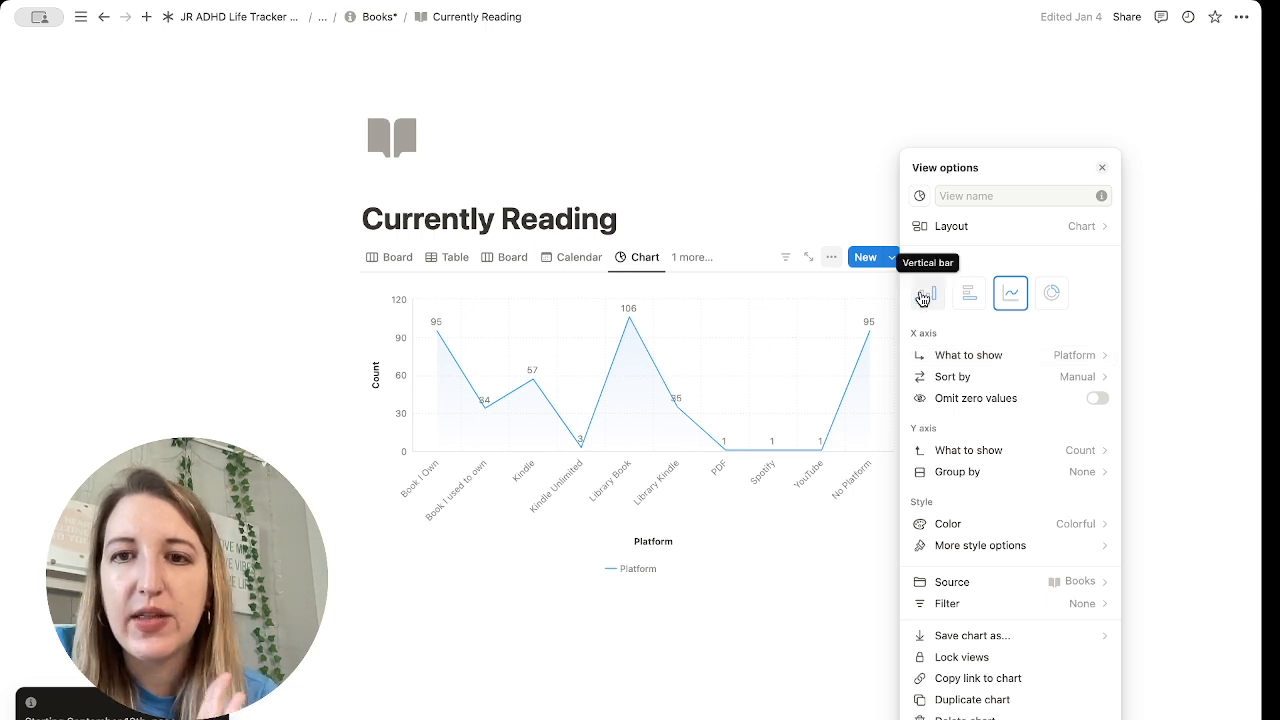
Step: Switch the Currently Reading chart back to the Vertical bar type
click(928, 292)
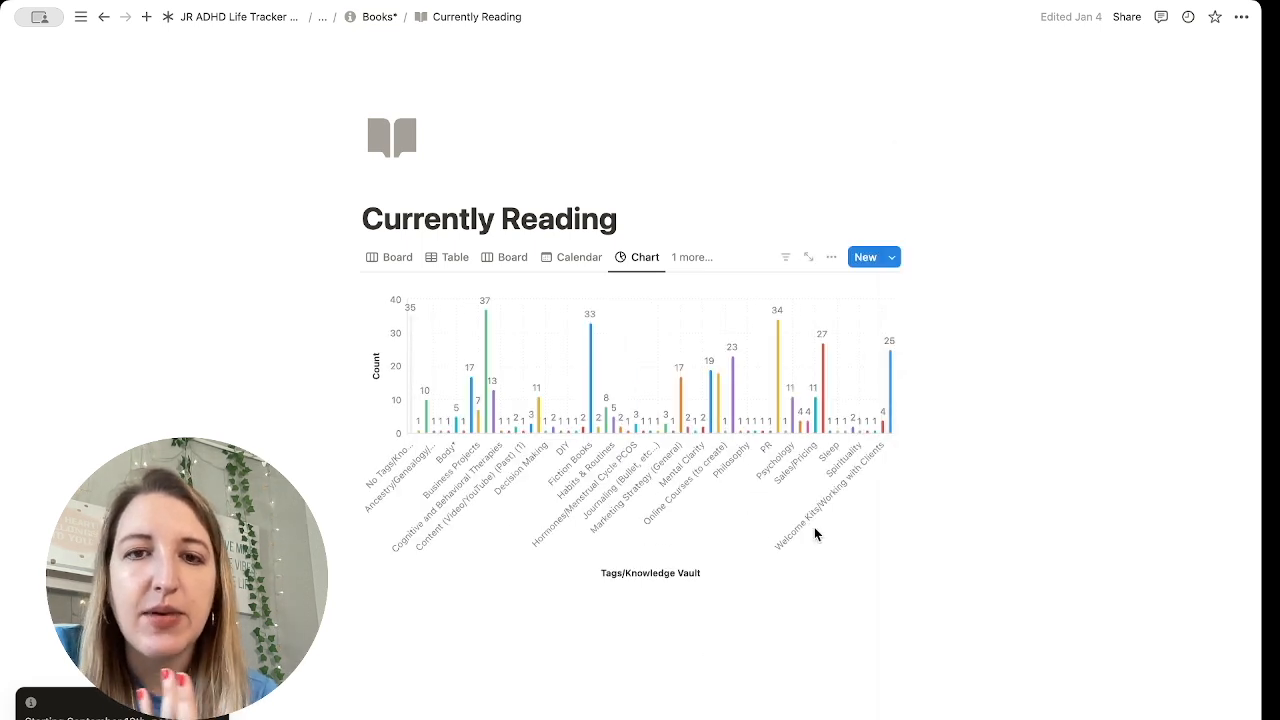
mouse_move(776, 336)
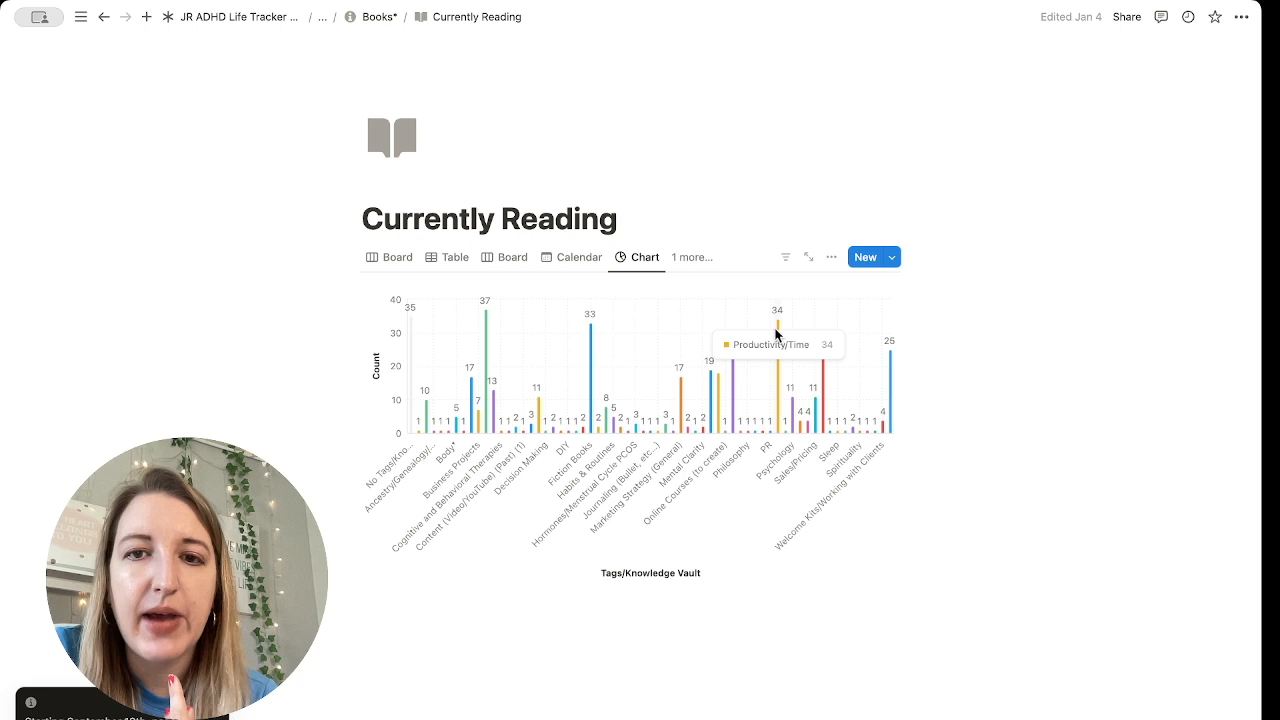
mouse_move(576, 368)
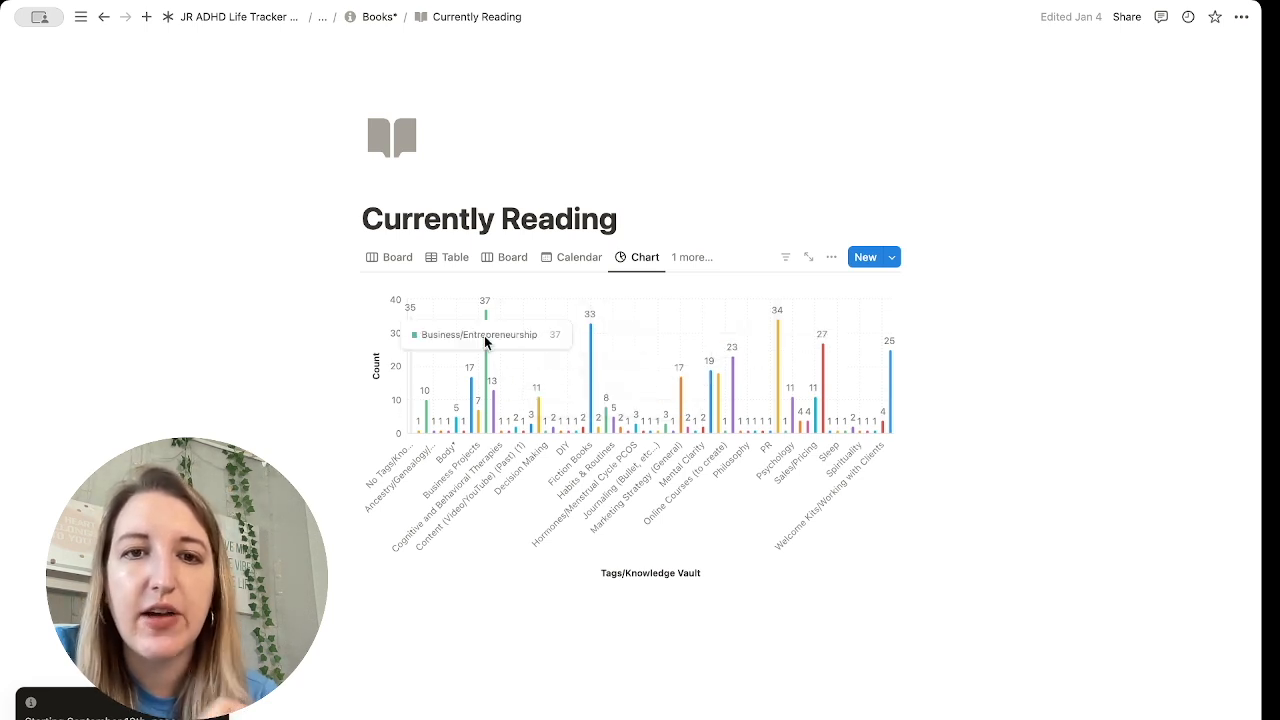
mouse_move(890, 364)
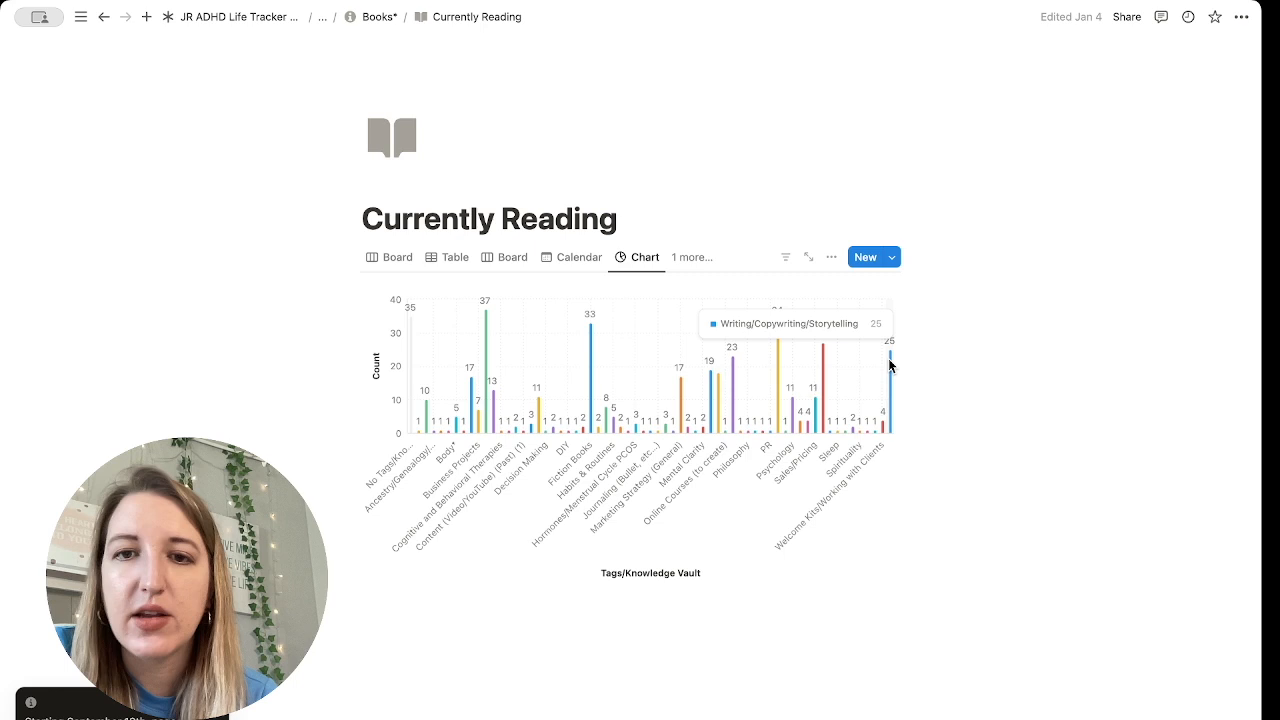
mouse_move(890, 358)
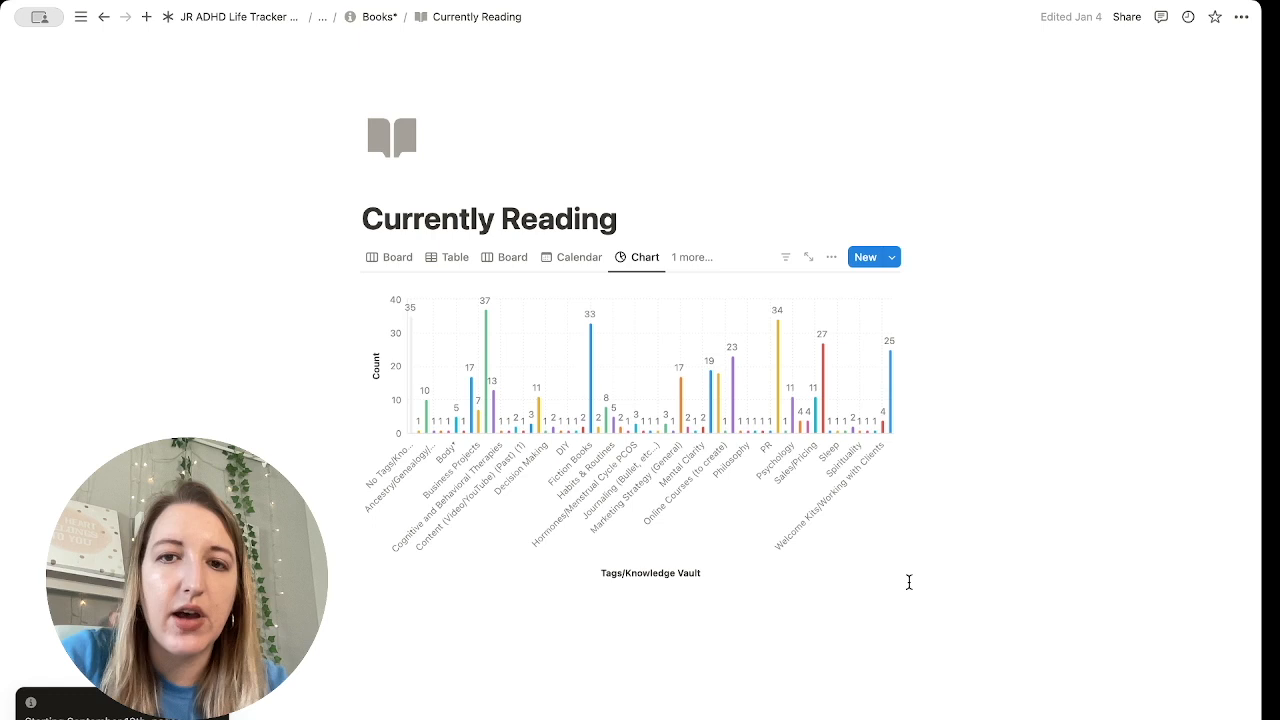
mouse_move(856, 364)
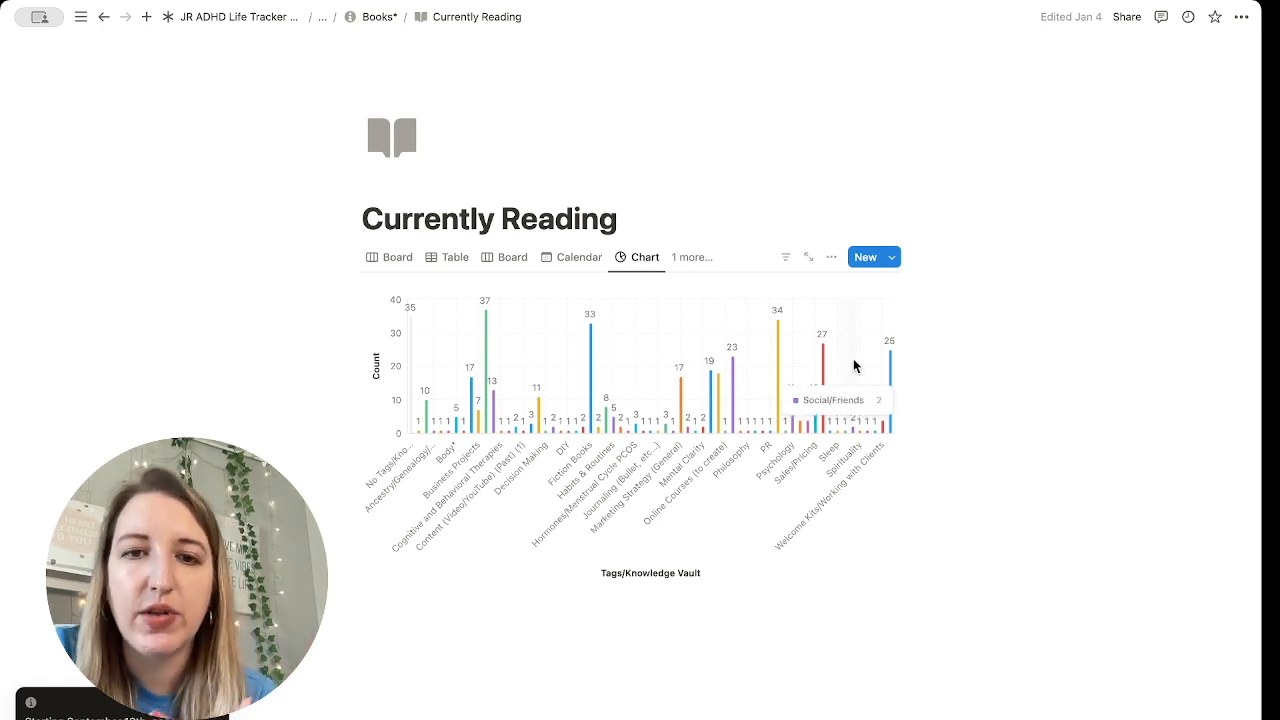
mouse_move(832, 256)
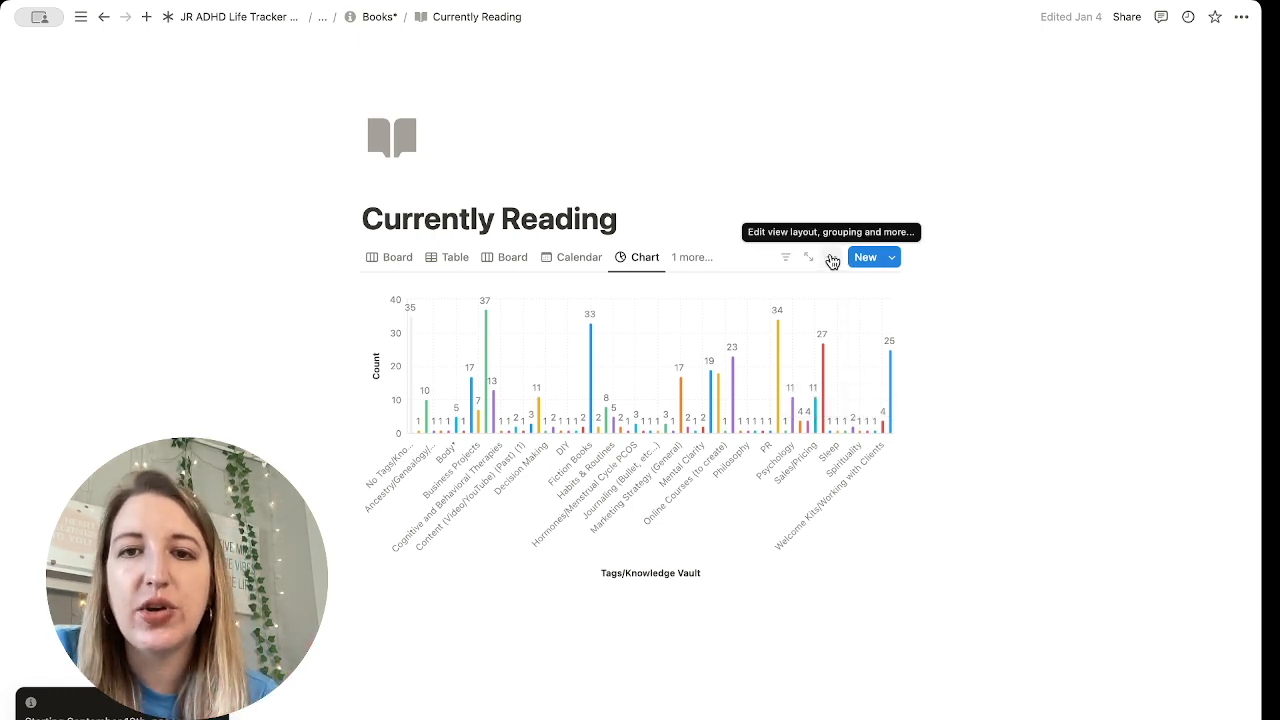
Step: Set the Y axis Group by to Platform so each tag's bar stacks by platform
click(832, 256)
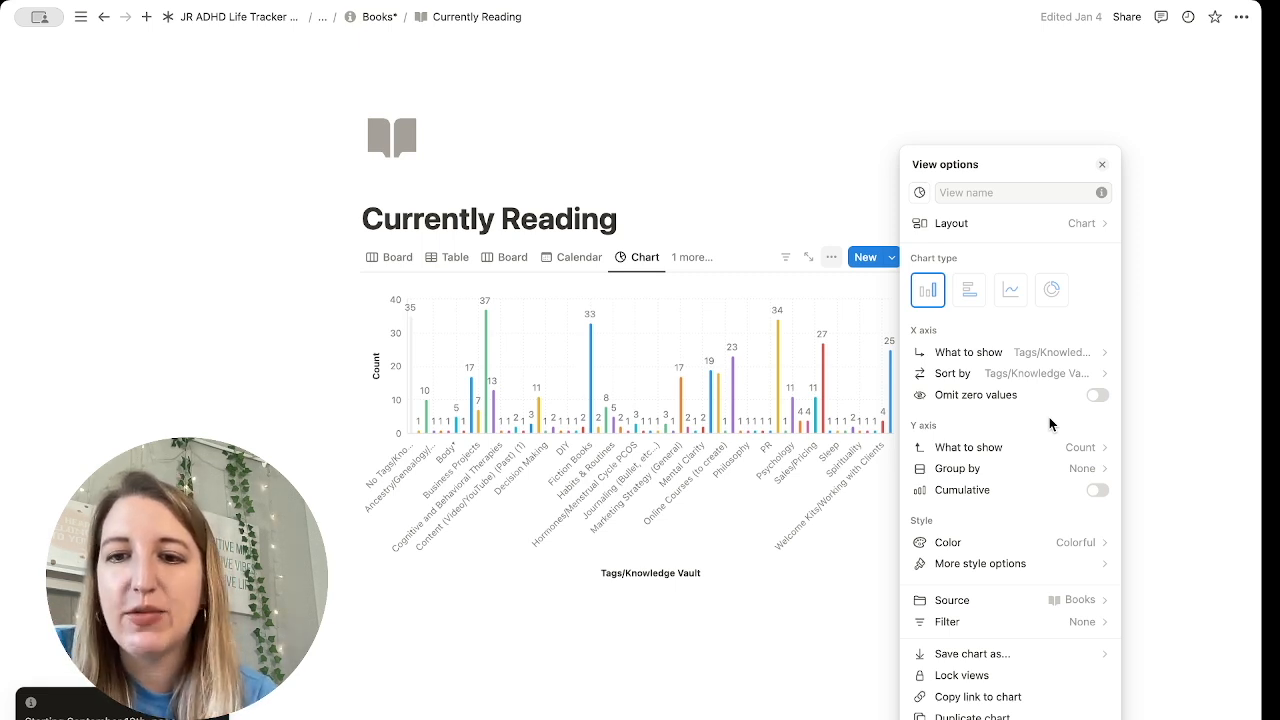
mouse_move(1048, 448)
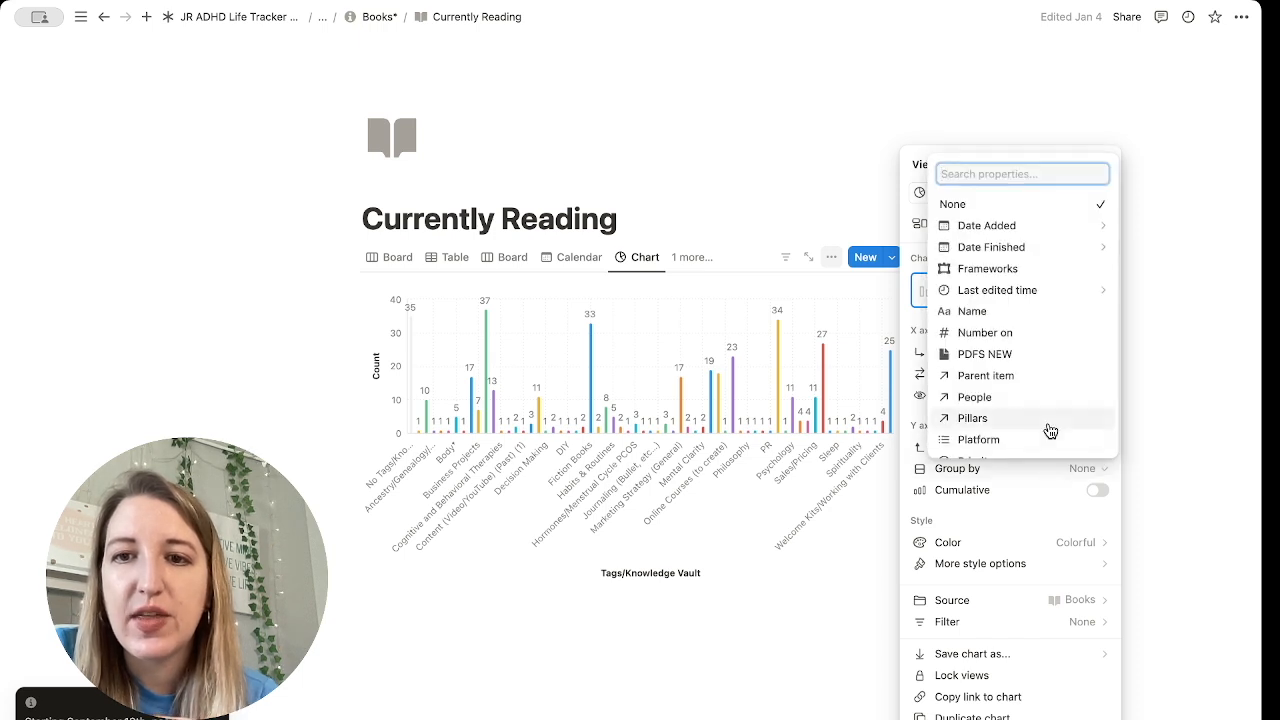
scroll(down, 3)
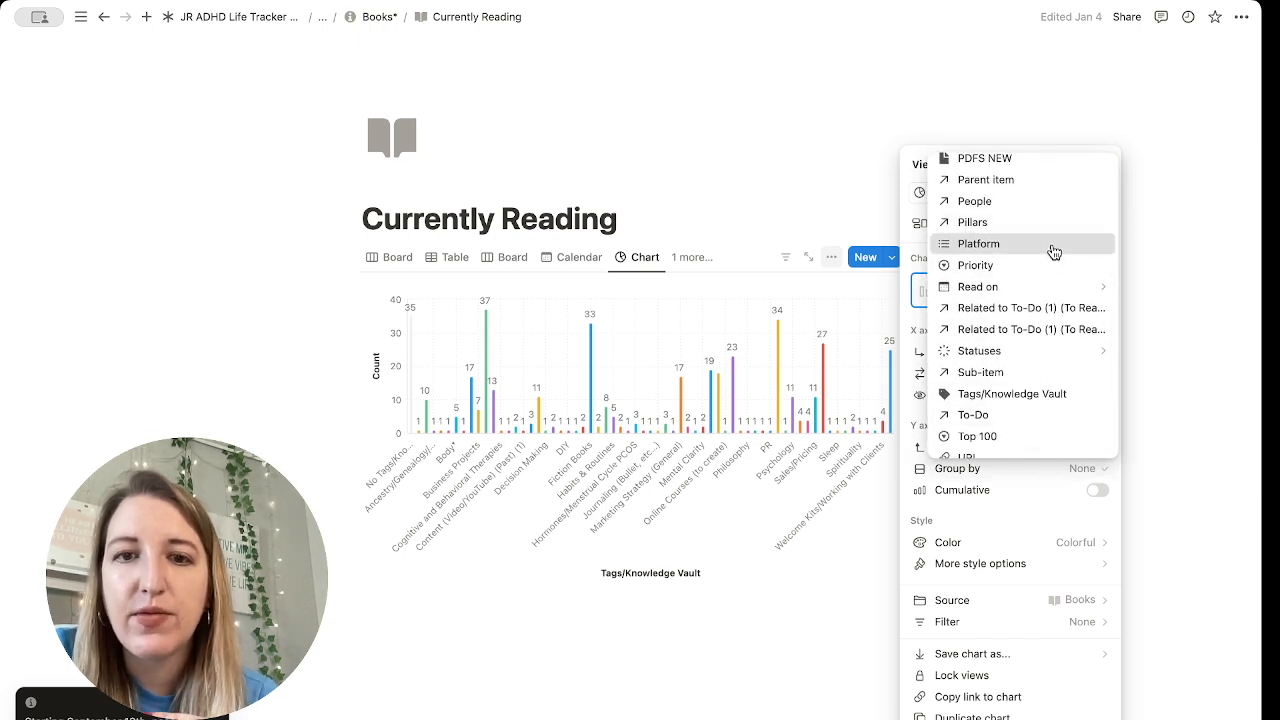
click(978, 244)
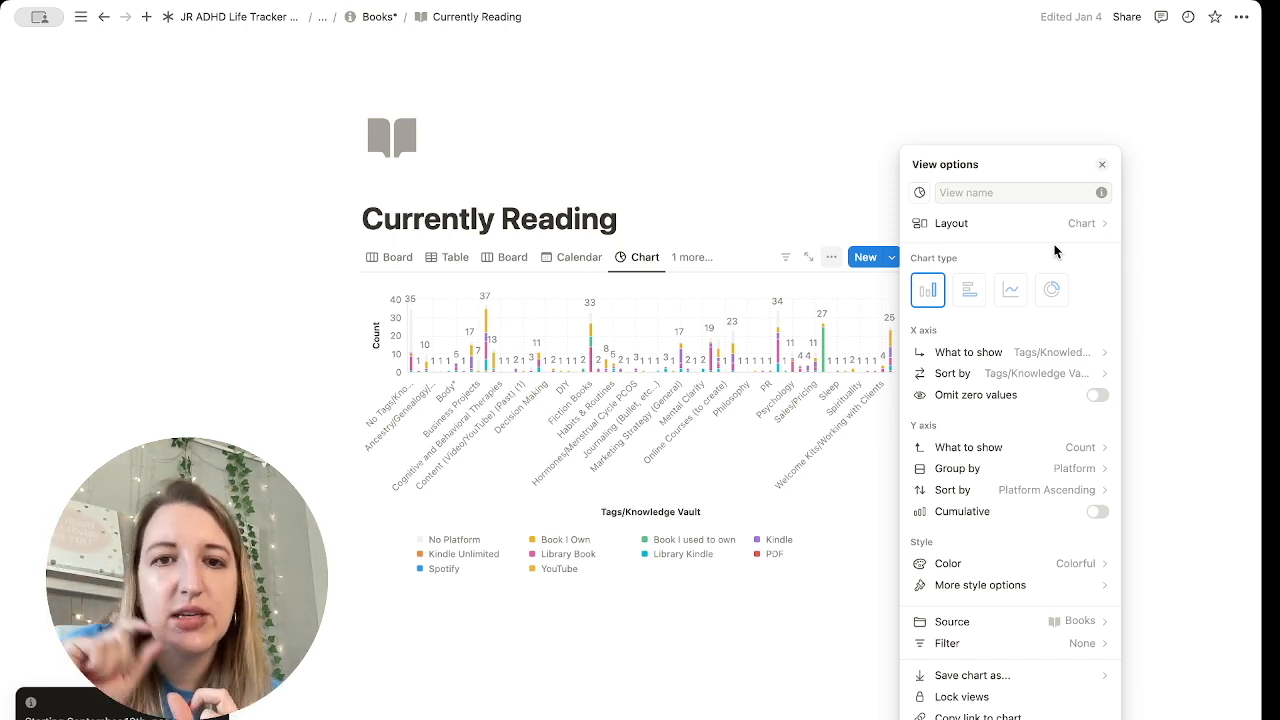
mouse_move(590, 368)
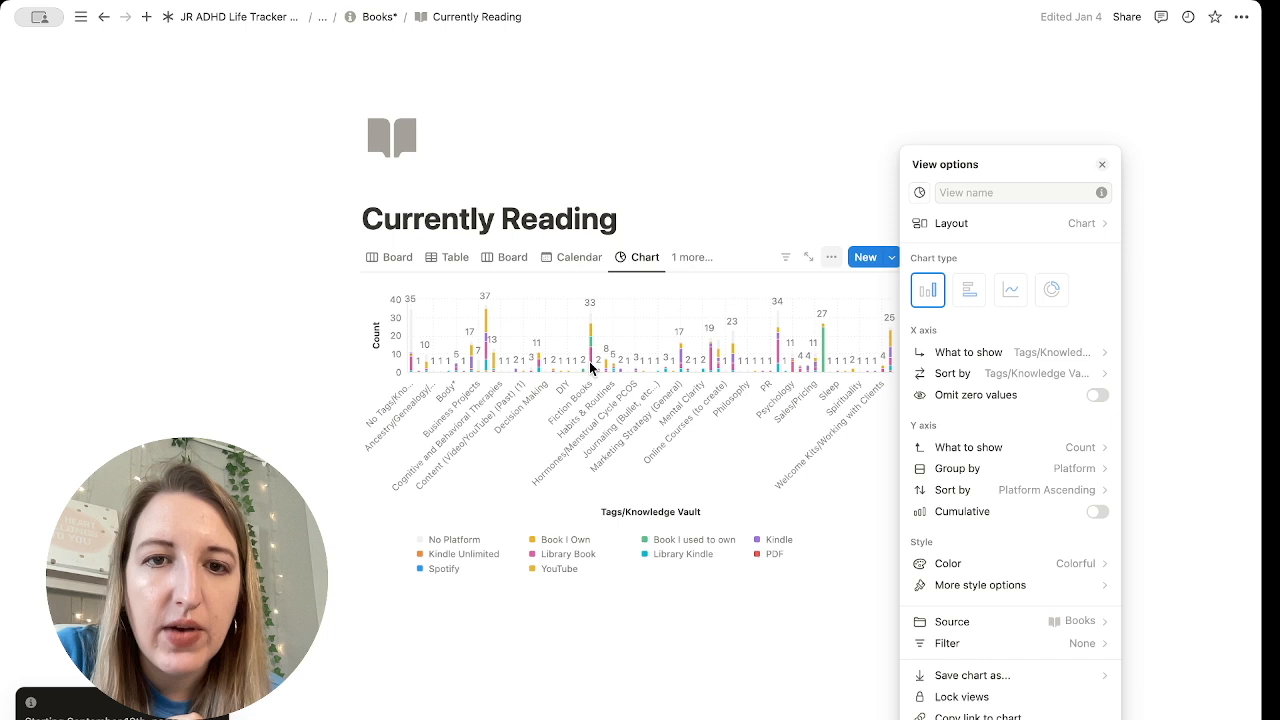
mouse_move(592, 380)
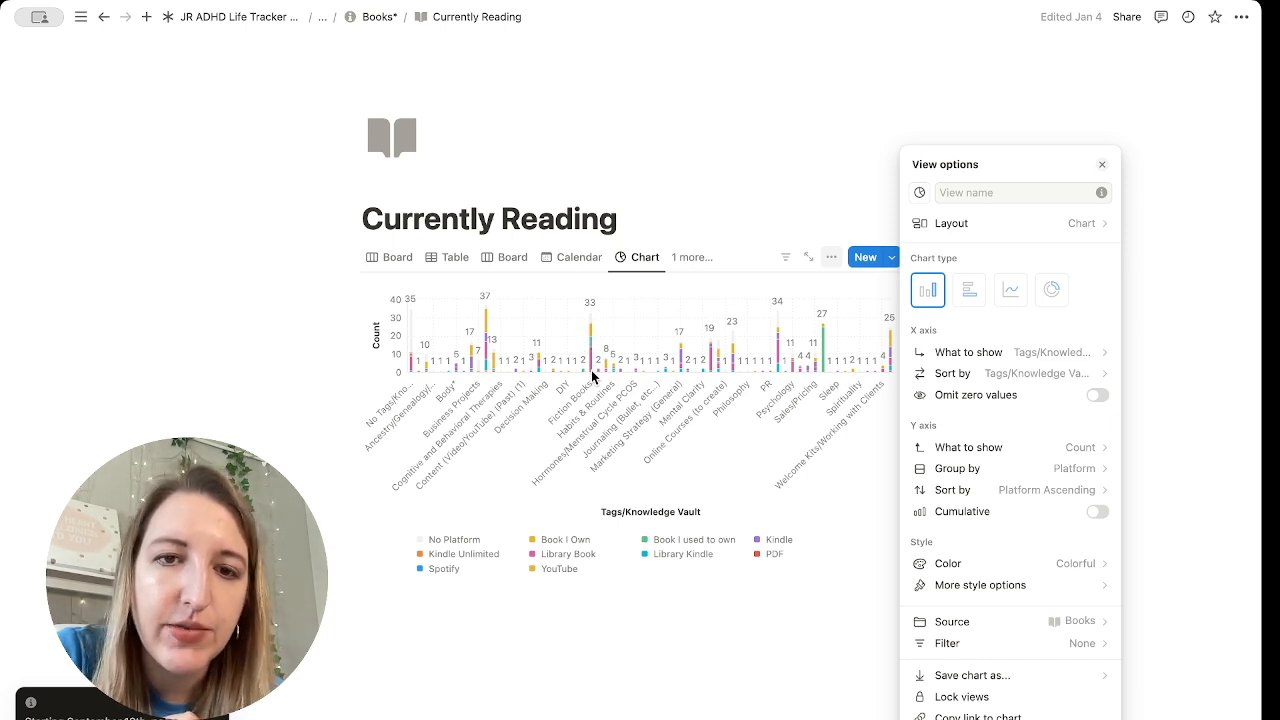
mouse_move(1030, 388)
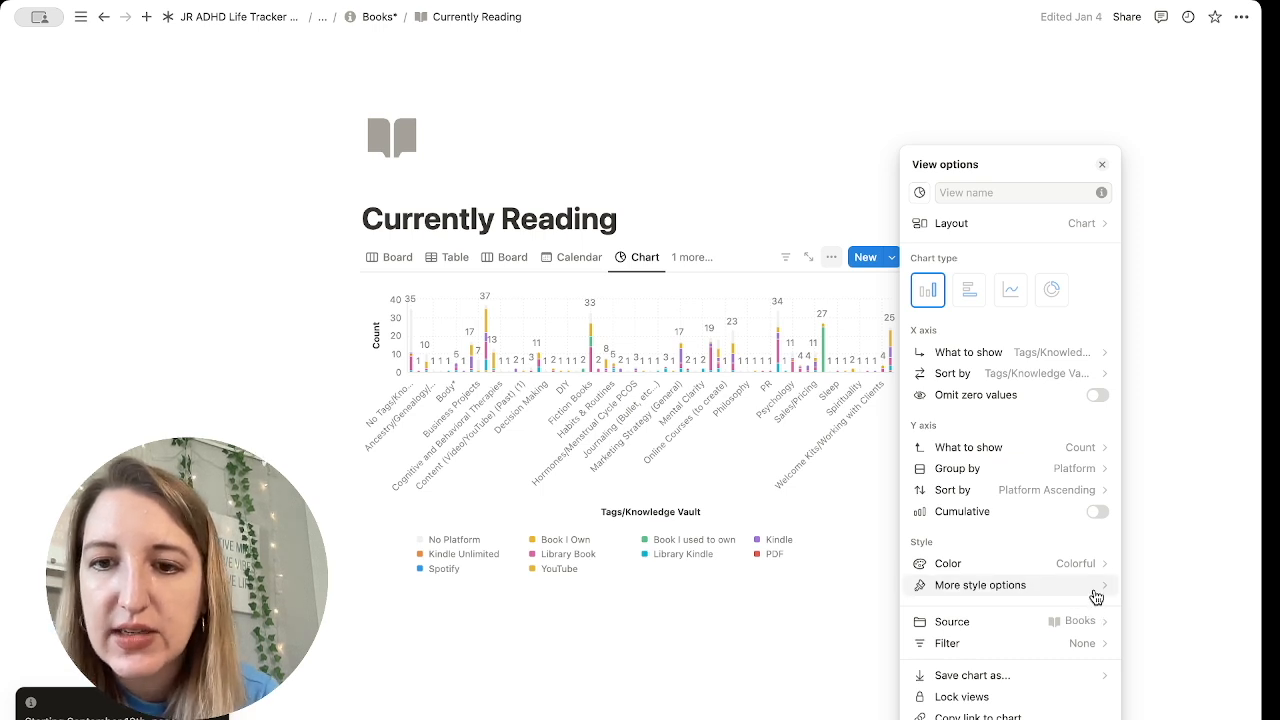
mouse_move(1100, 598)
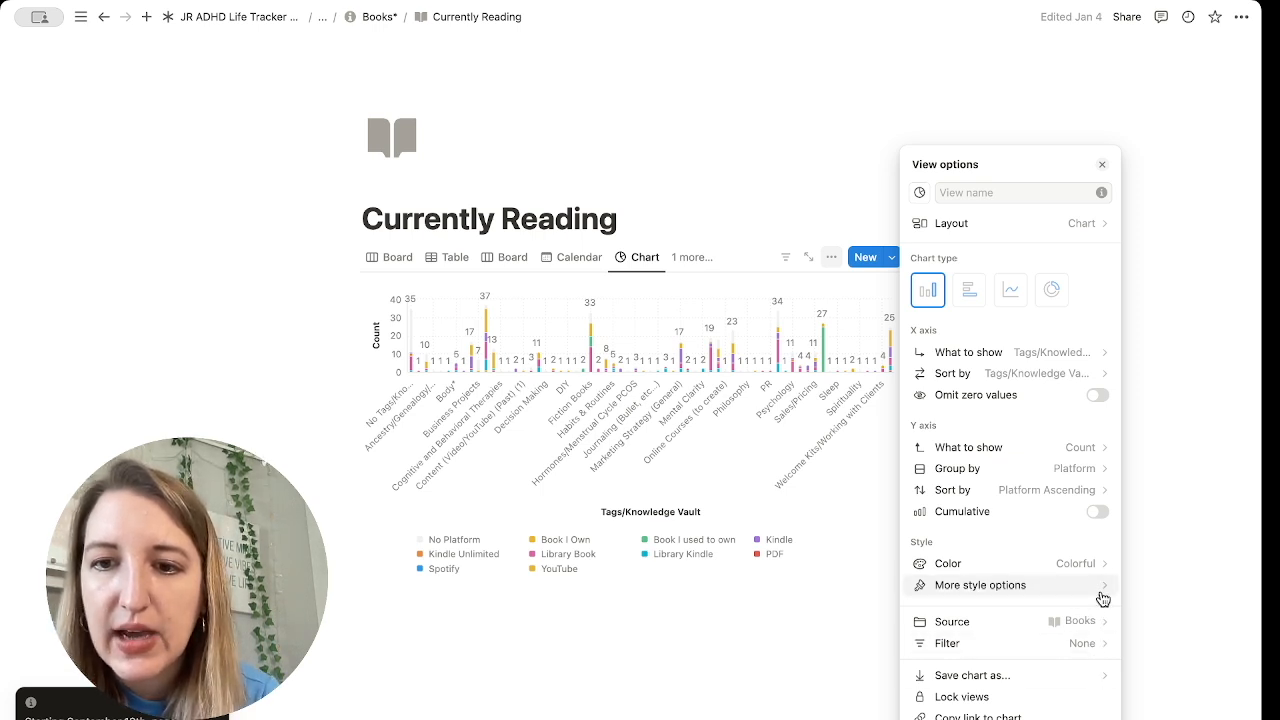
Step: Set the chart Height to Extra large under More style options and close the panel
click(978, 584)
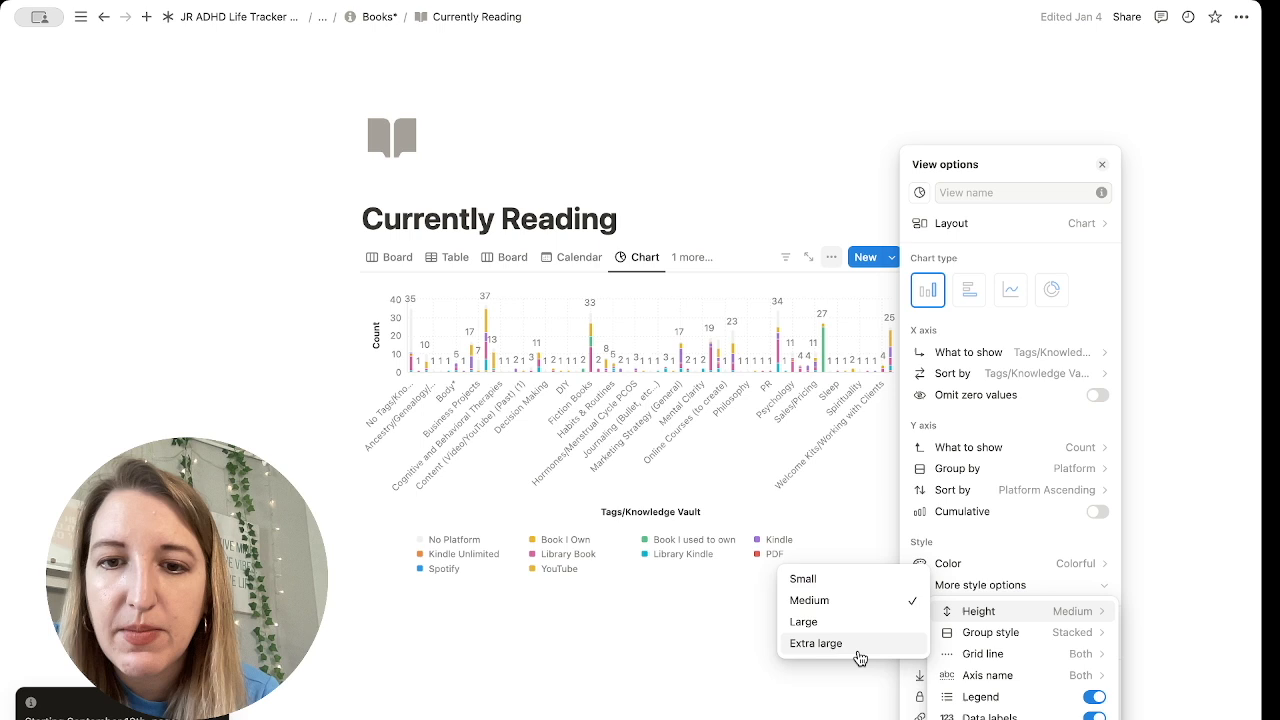
click(816, 644)
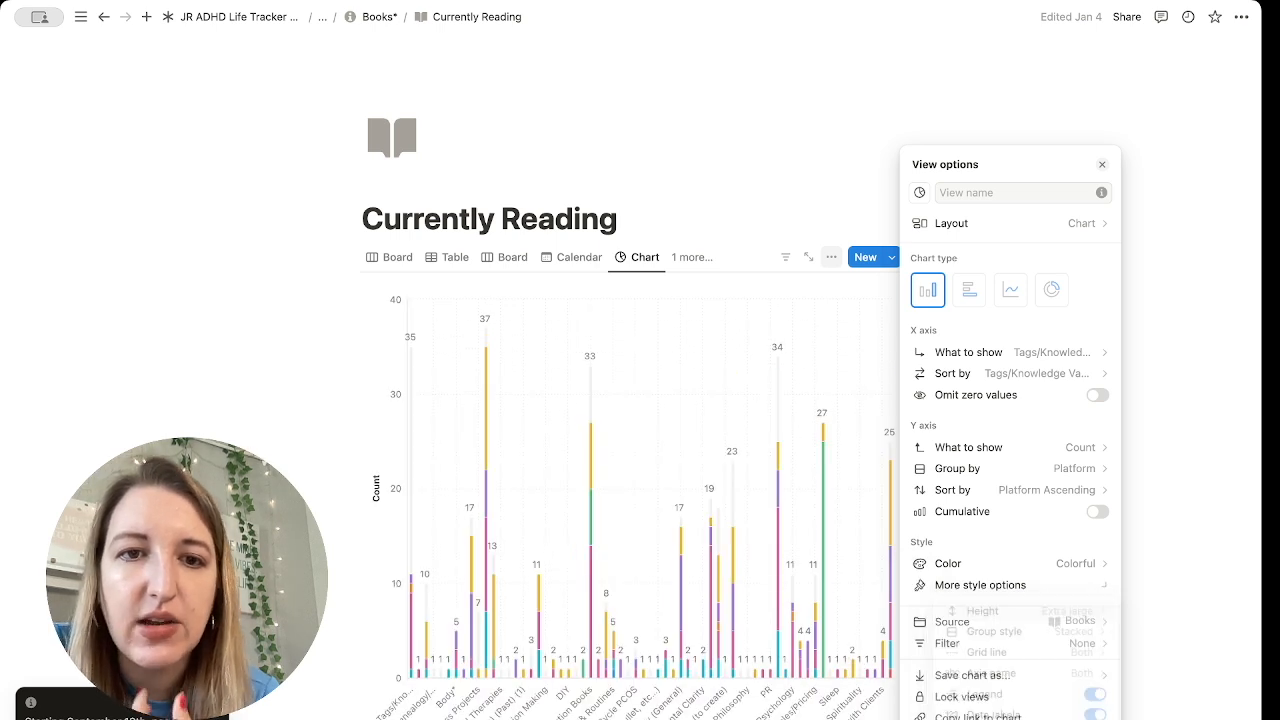
click(1100, 164)
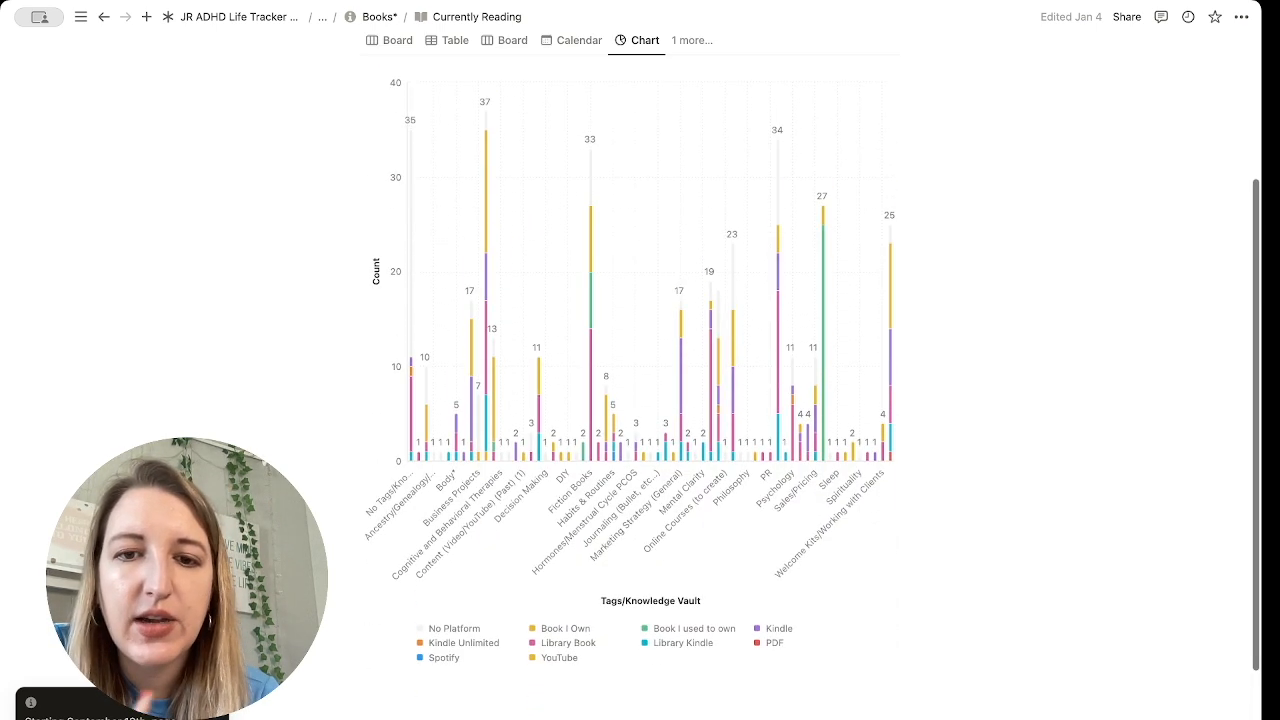